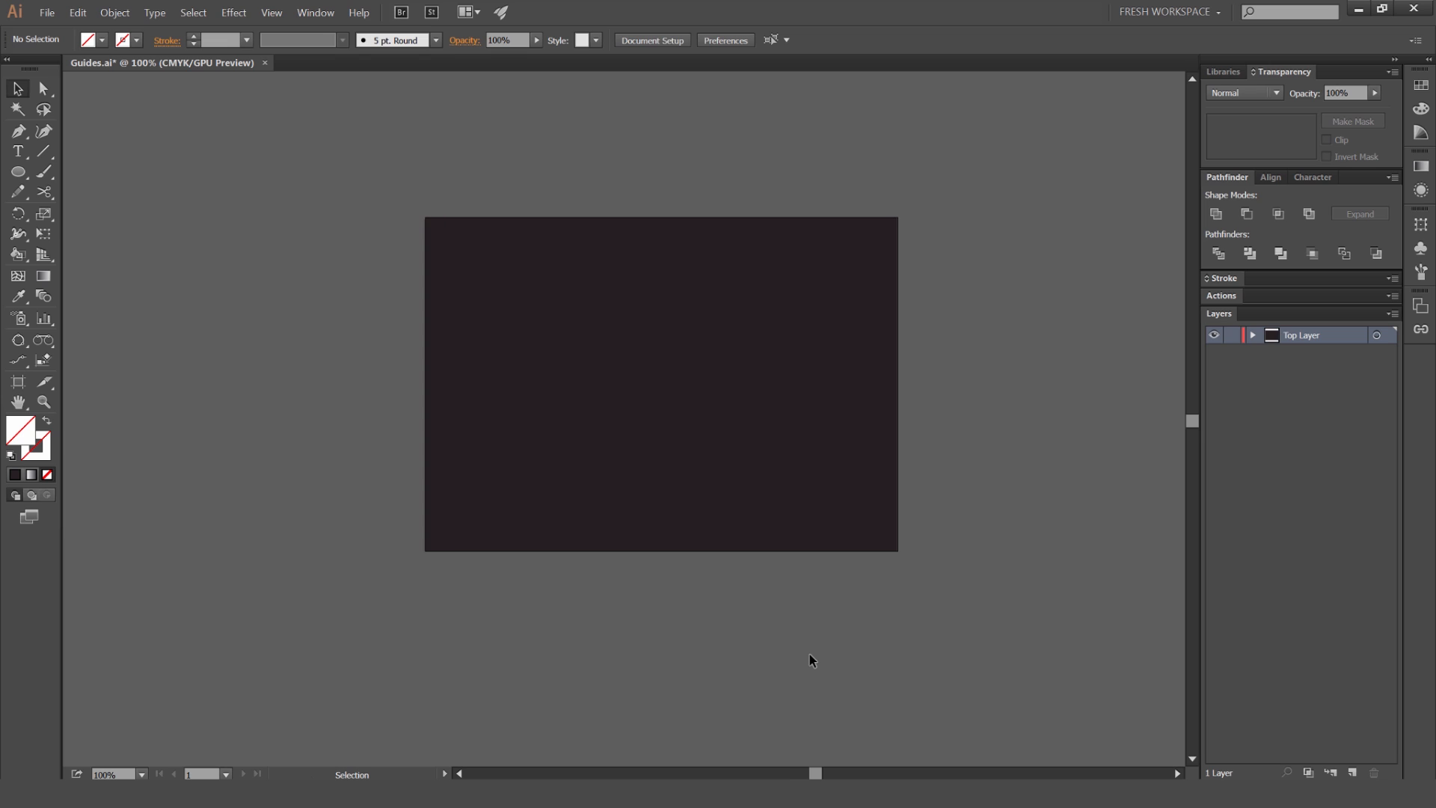
mouse_move(733, 695)
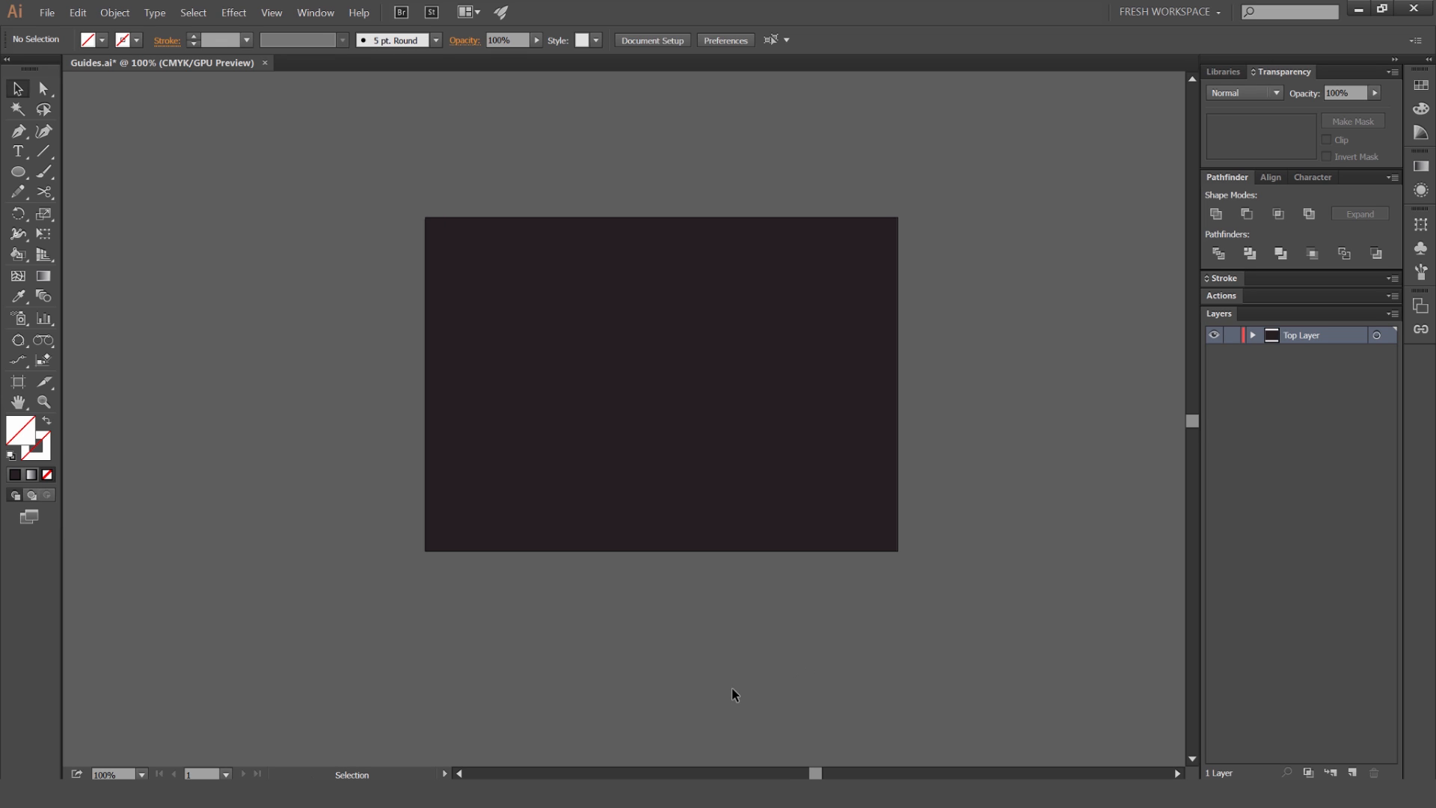
mouse_move(944, 615)
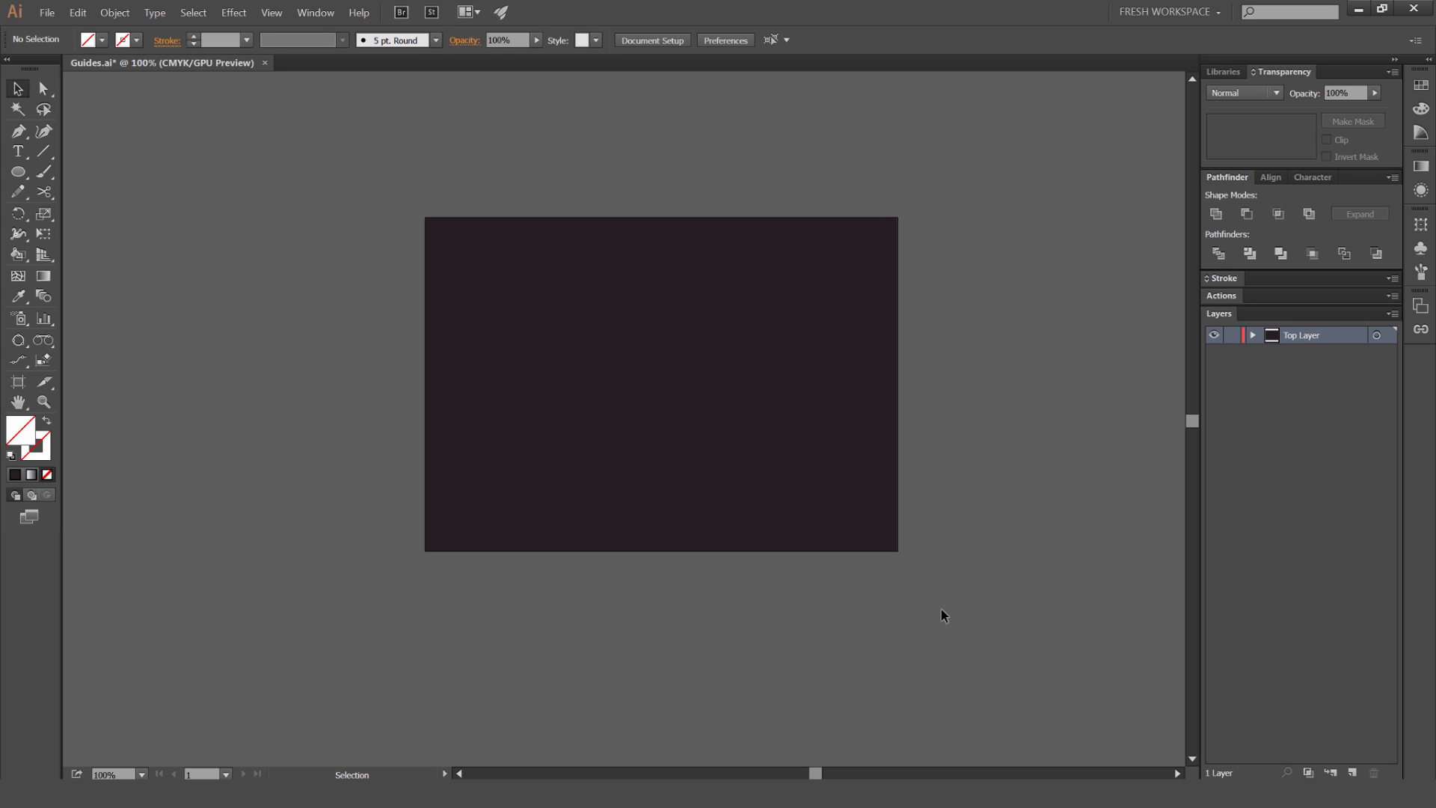
mouse_move(929, 607)
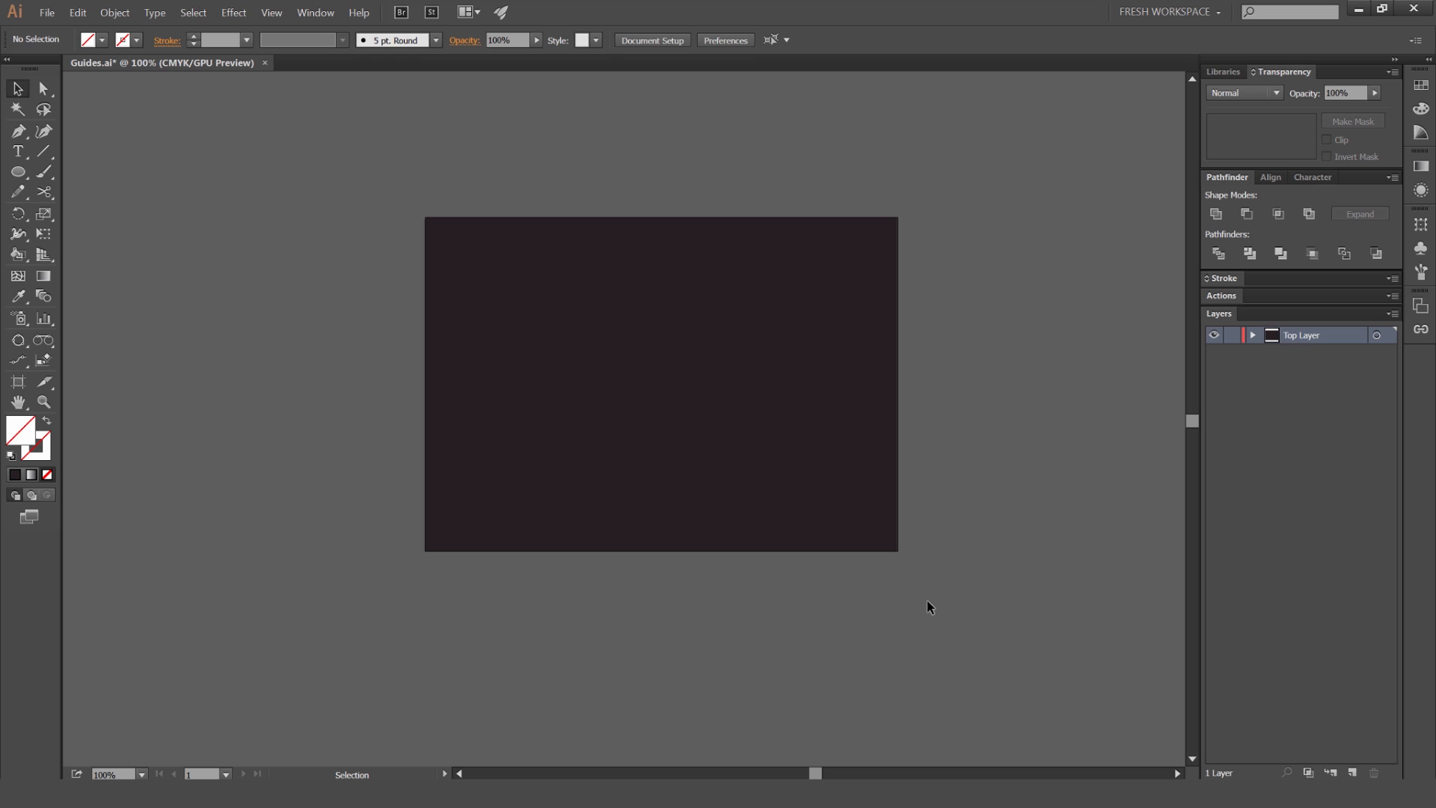
mouse_move(788, 200)
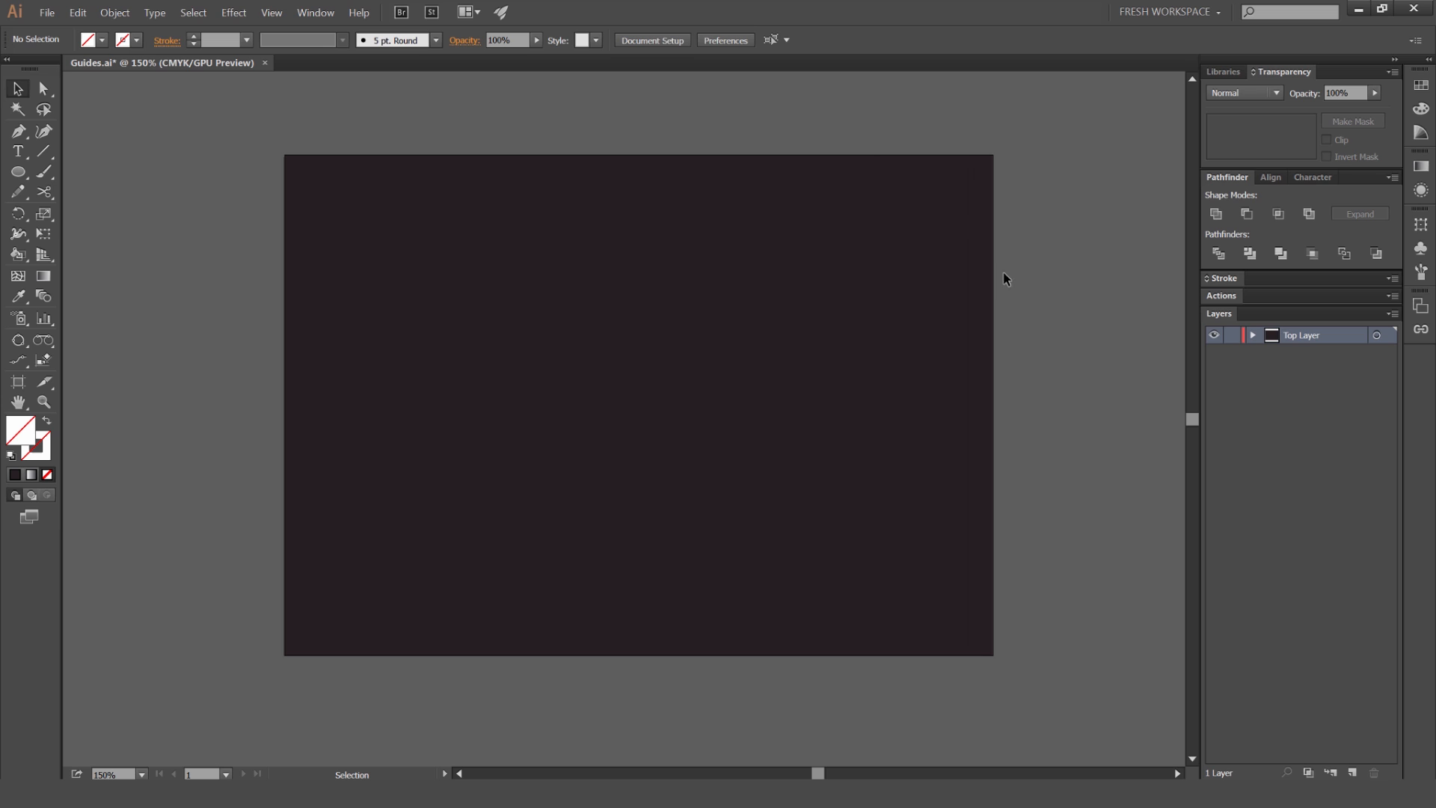
mouse_move(1082, 282)
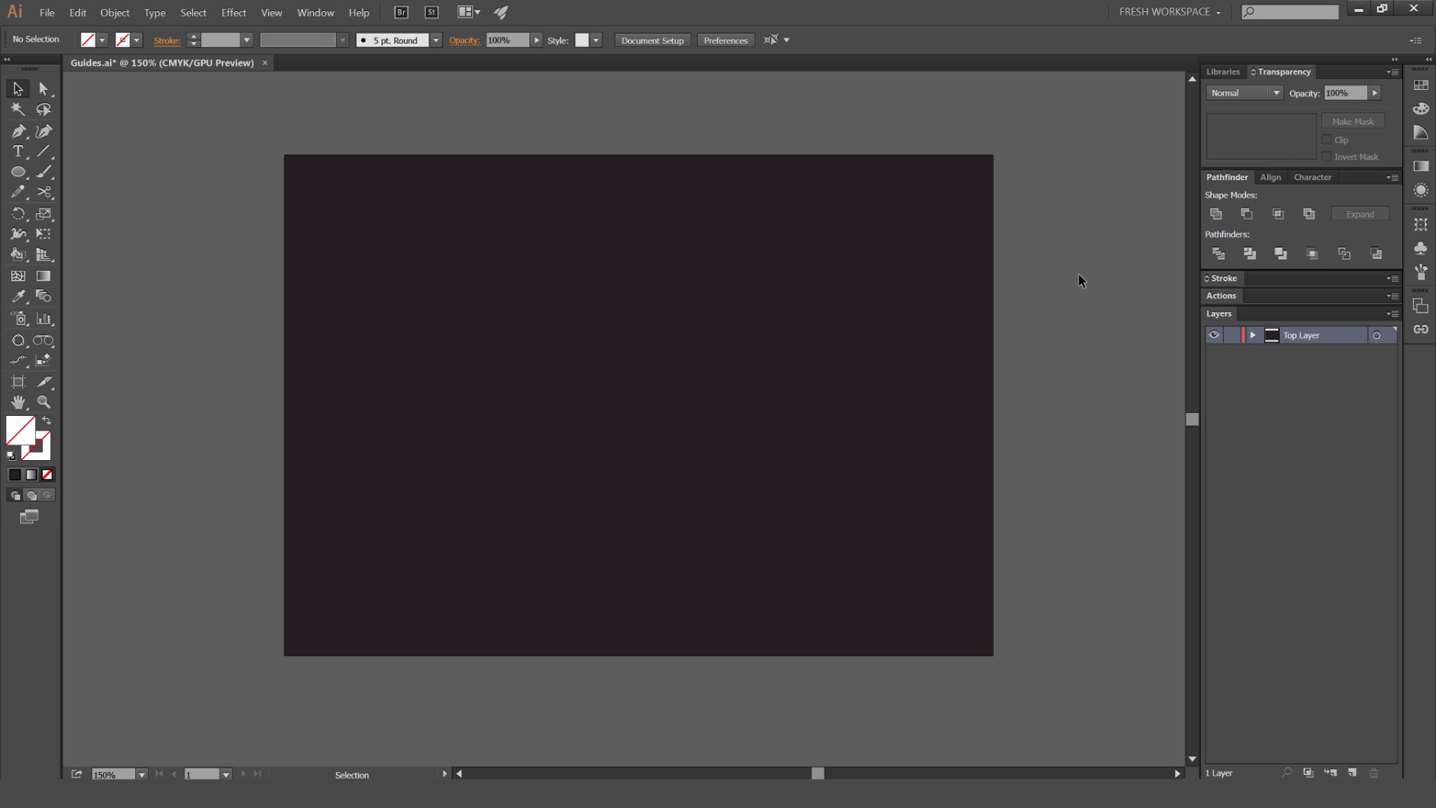
Show the rulers along the document window edges with Ctrl+R
key("ctrl+r")
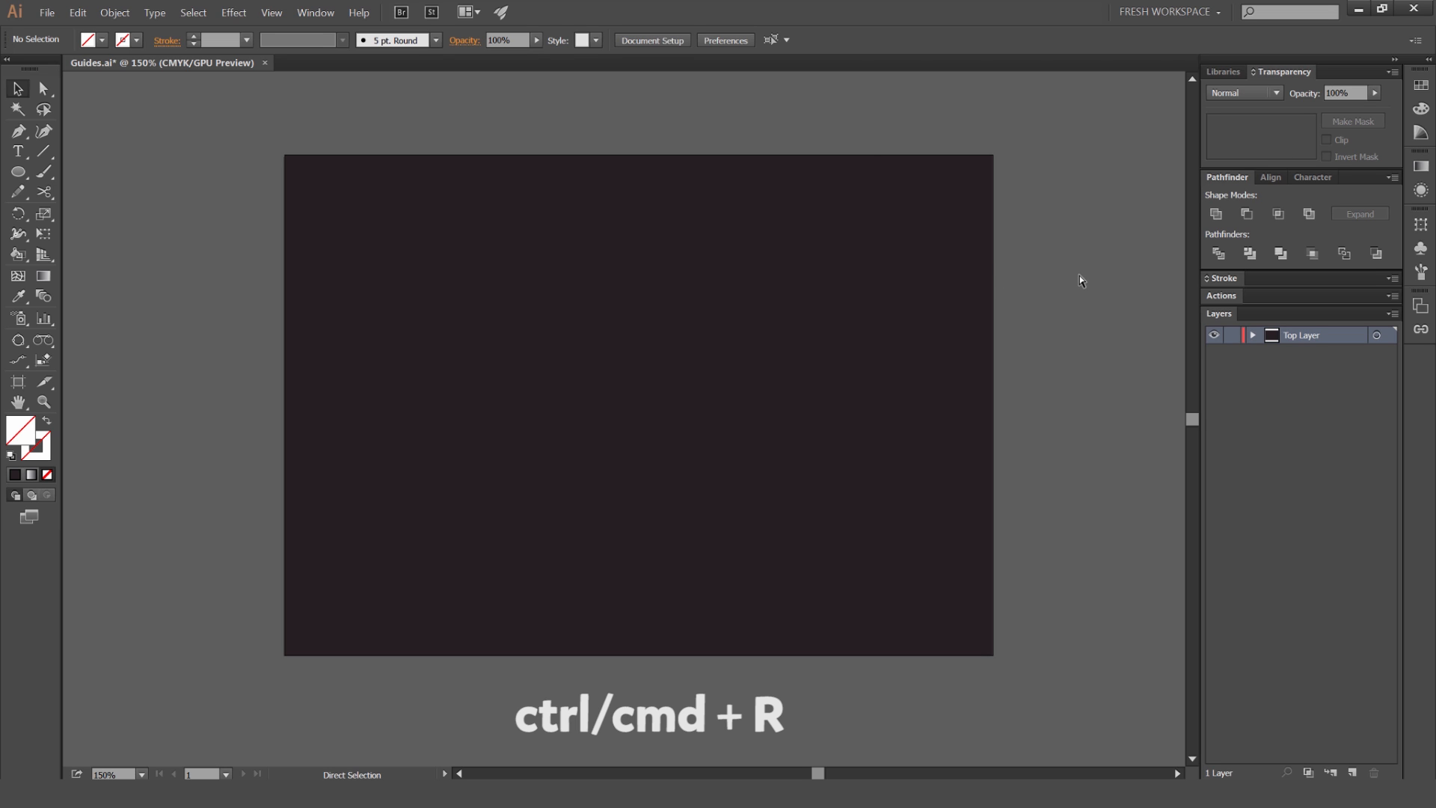
key("ctrl+r")
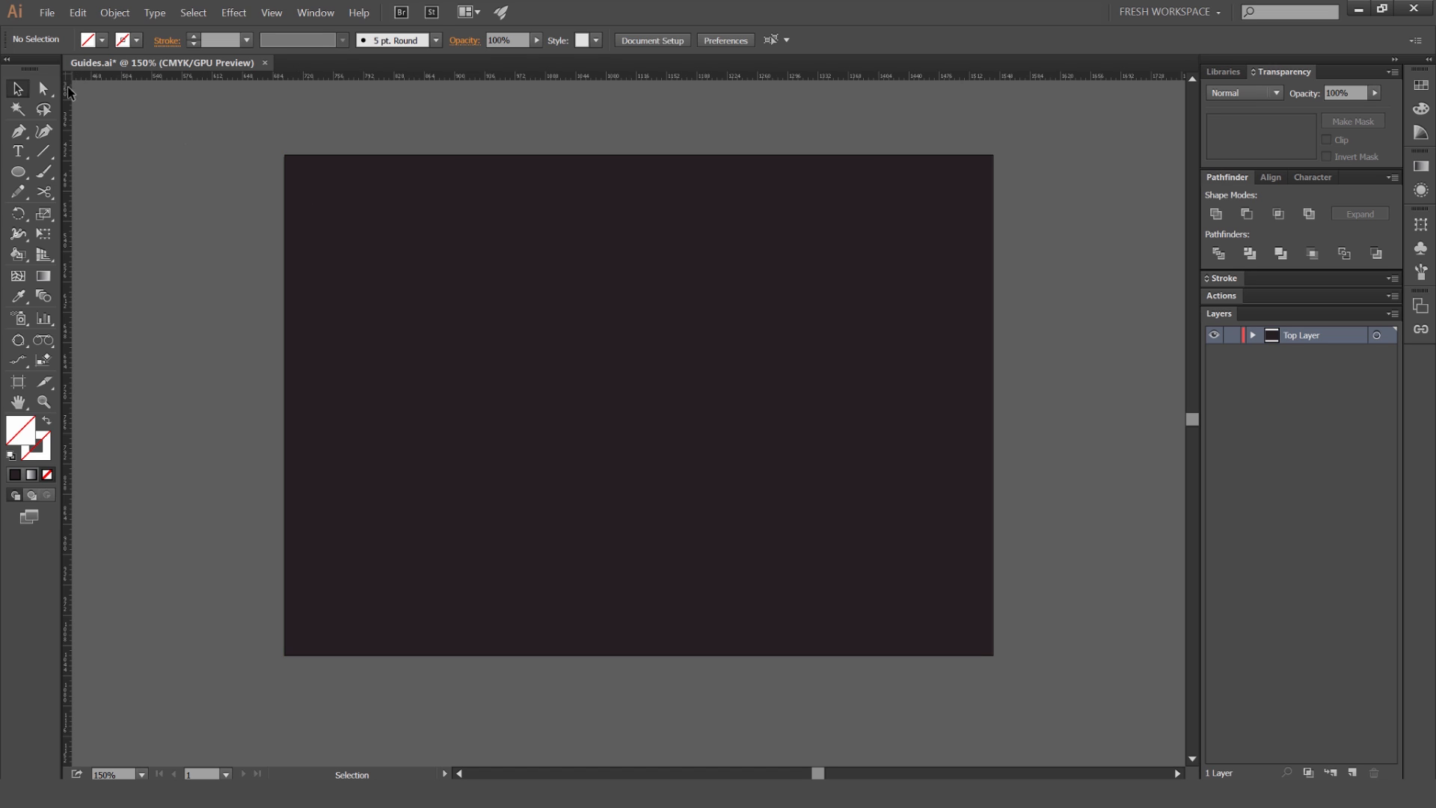
mouse_move(88, 96)
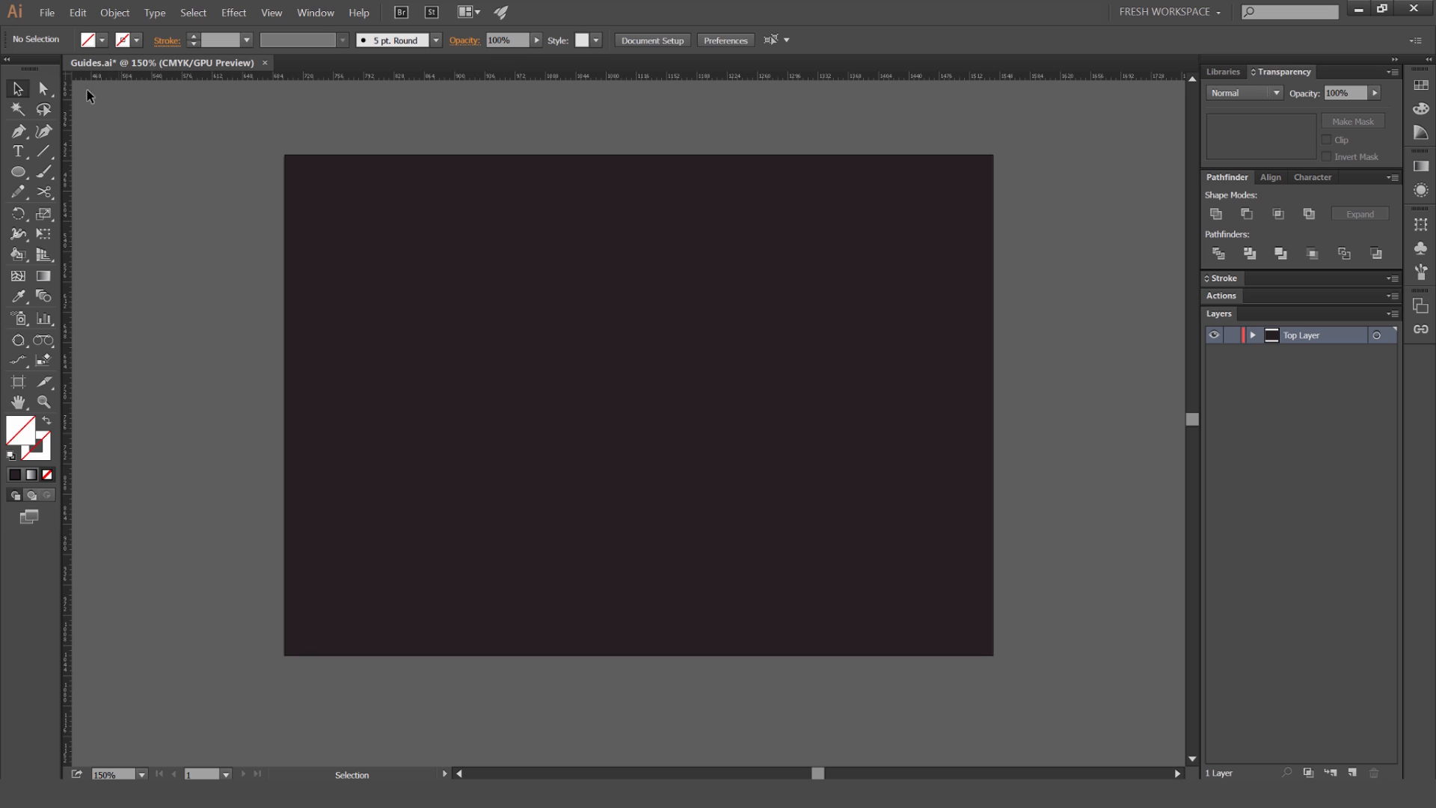
mouse_move(117, 190)
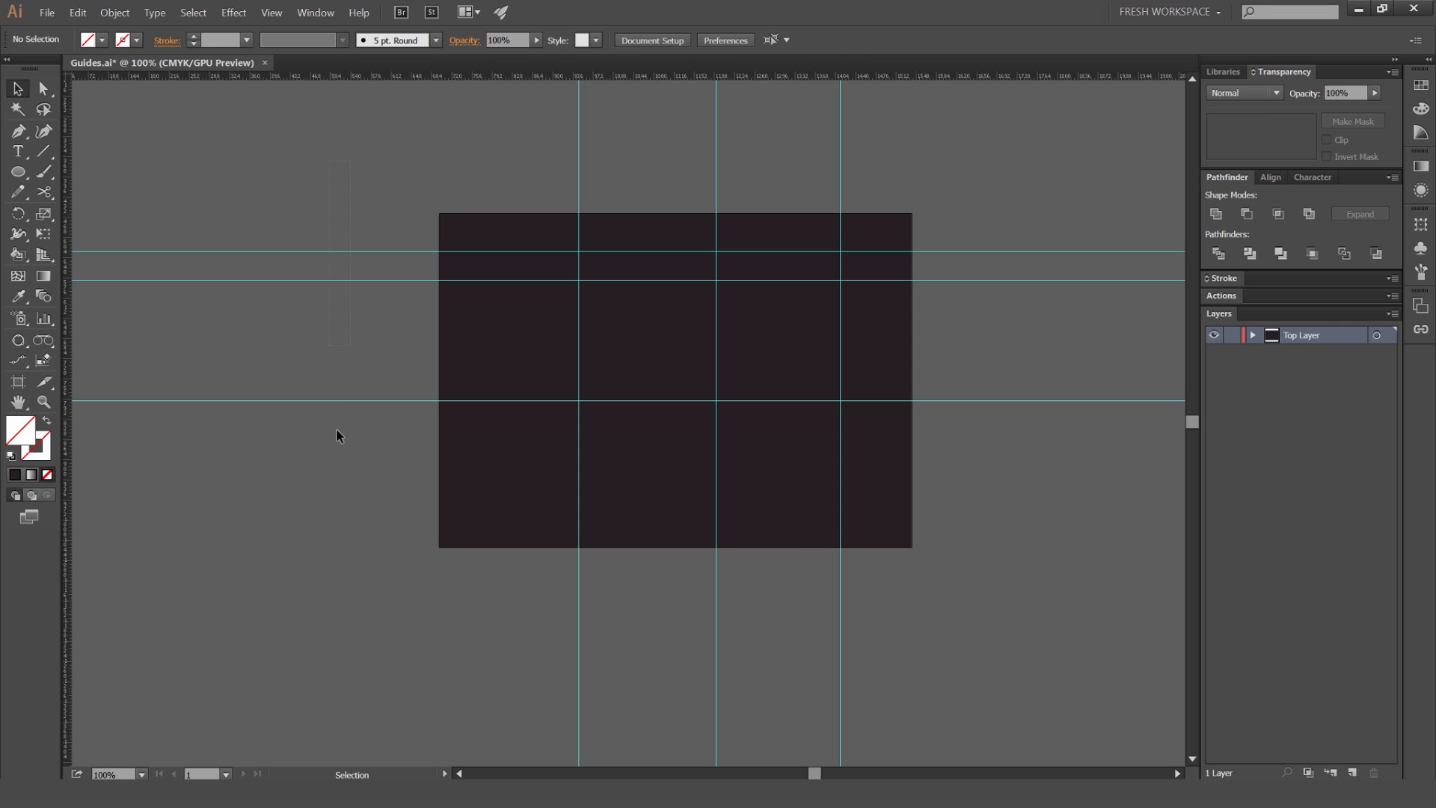
mouse_move(447, 134)
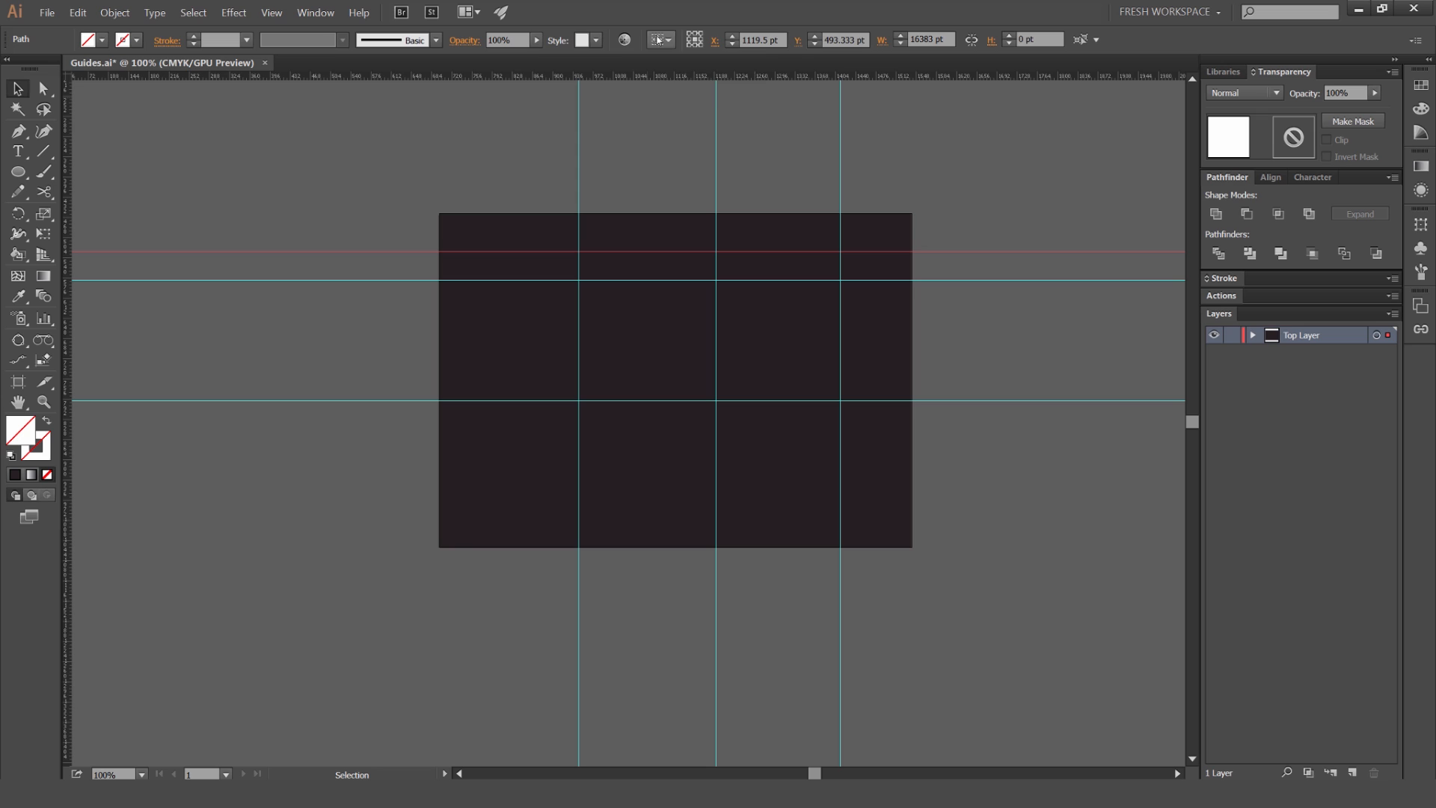
Set the Align To option in the Control bar to Align to Artboard for the guides
left_click(659, 39)
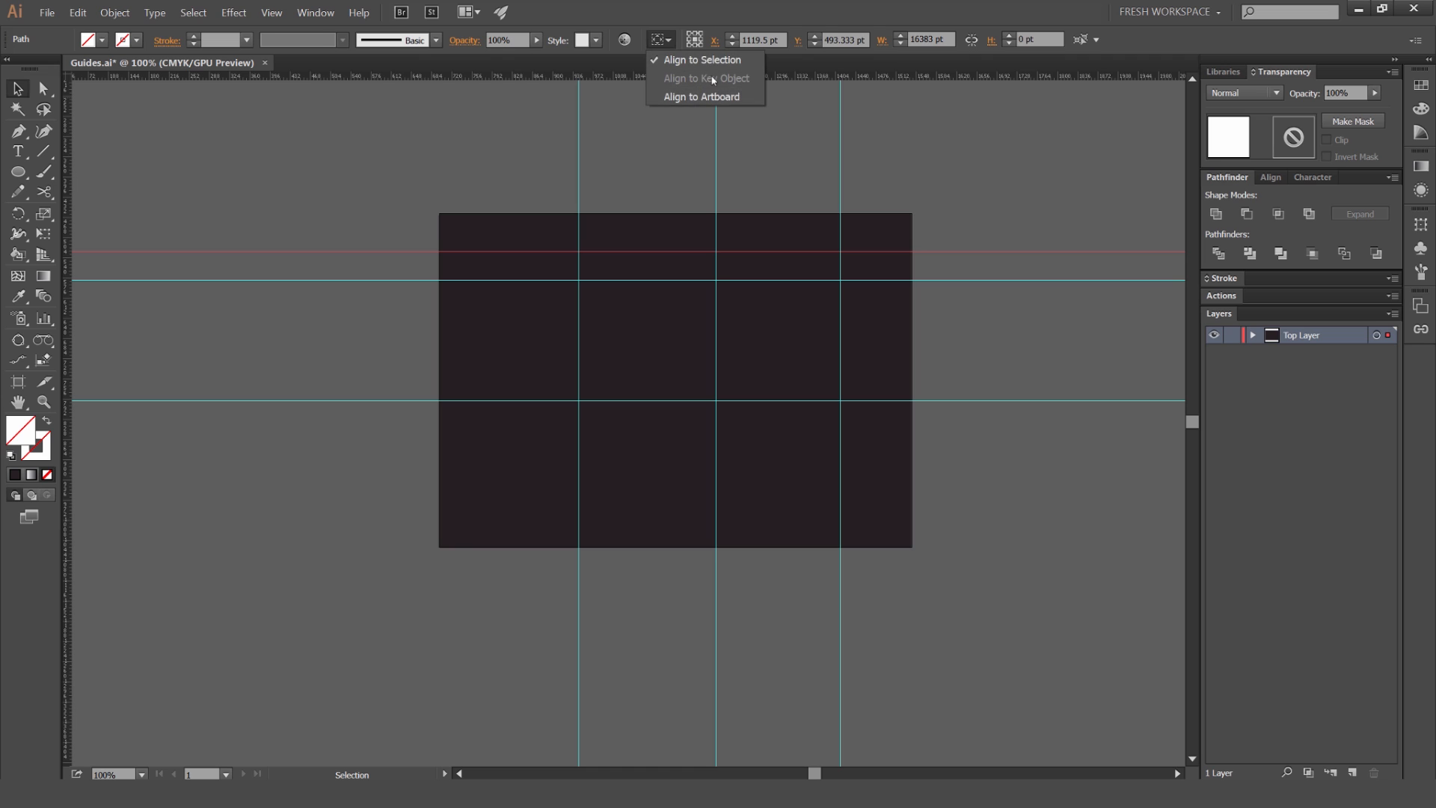
left_click(660, 39)
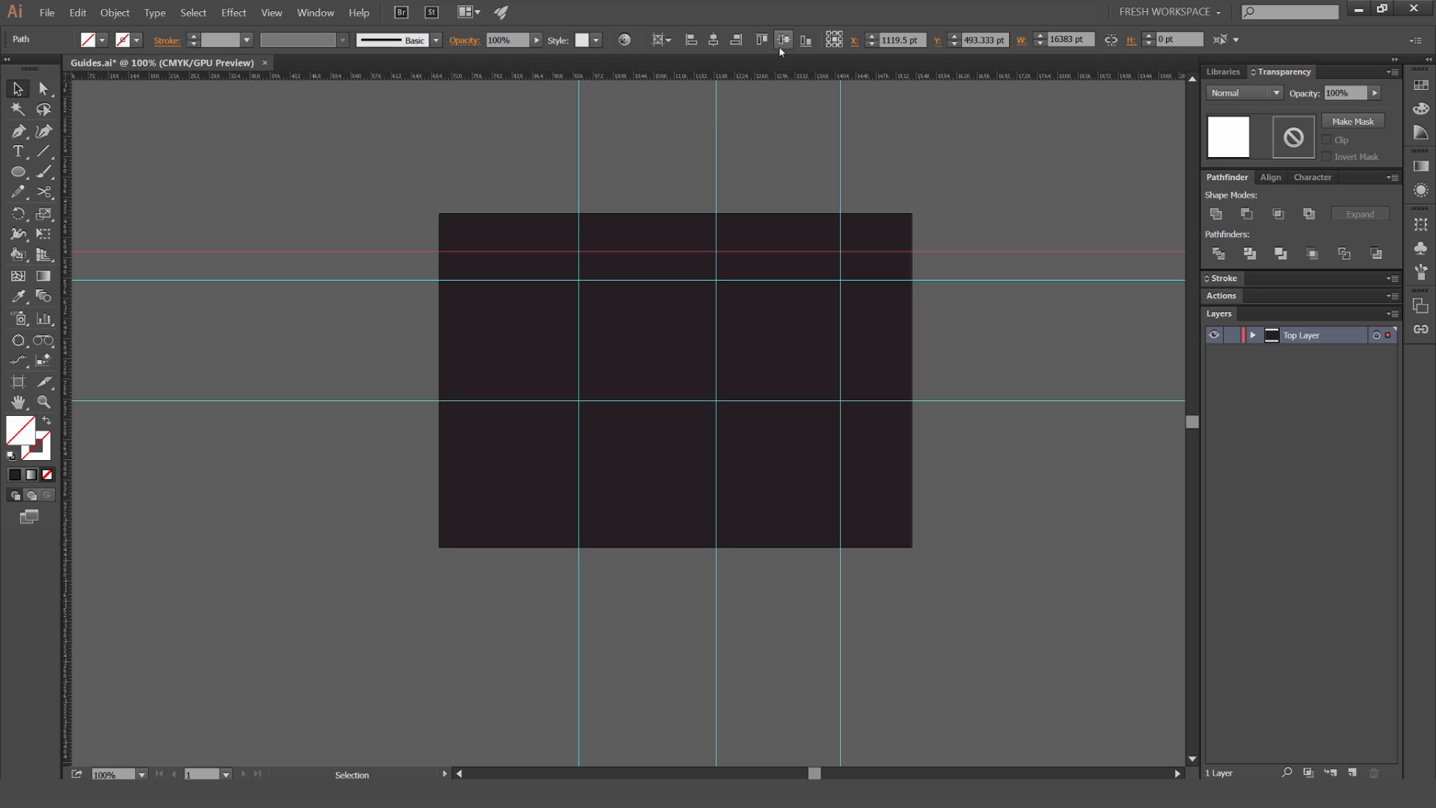
mouse_move(692, 39)
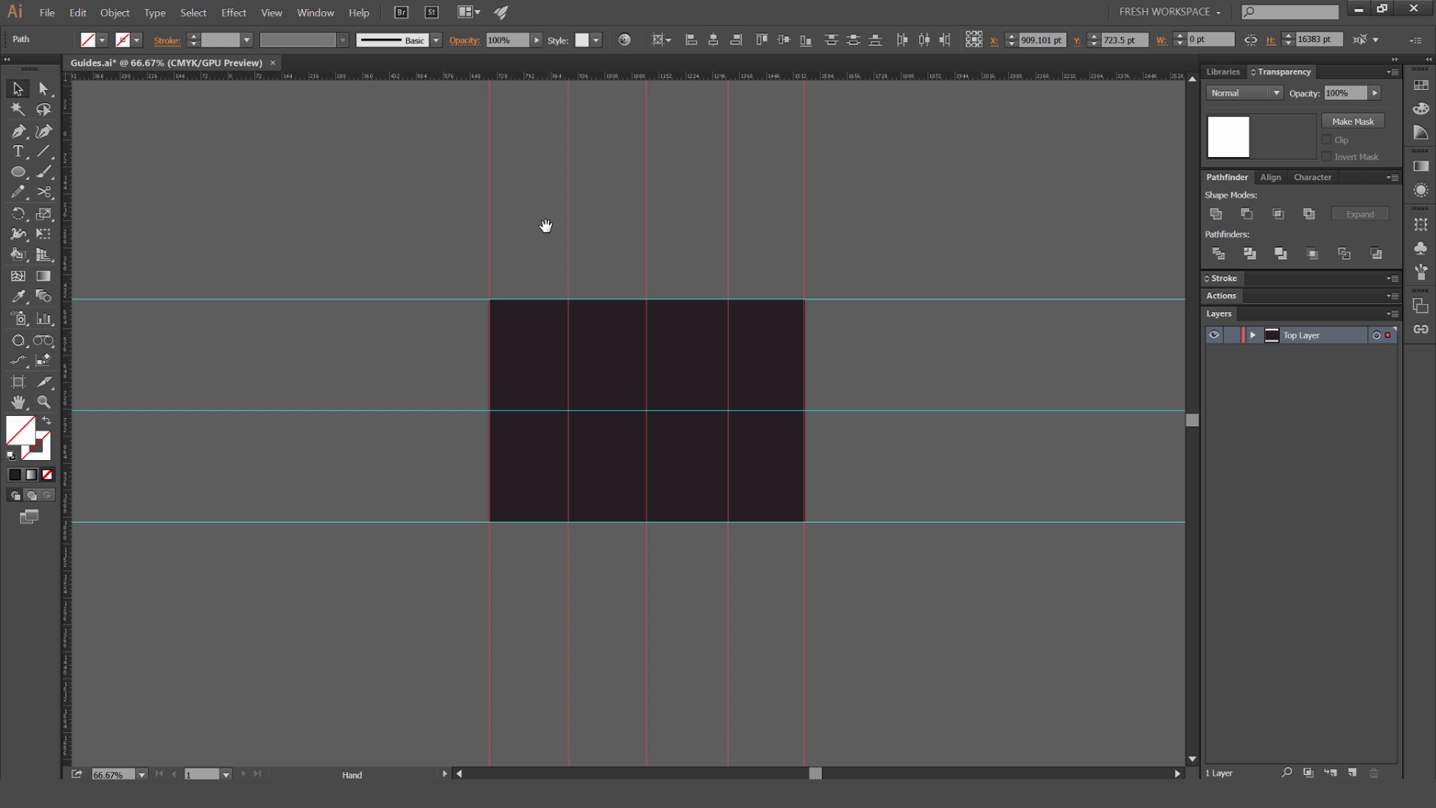
left_click(660, 39)
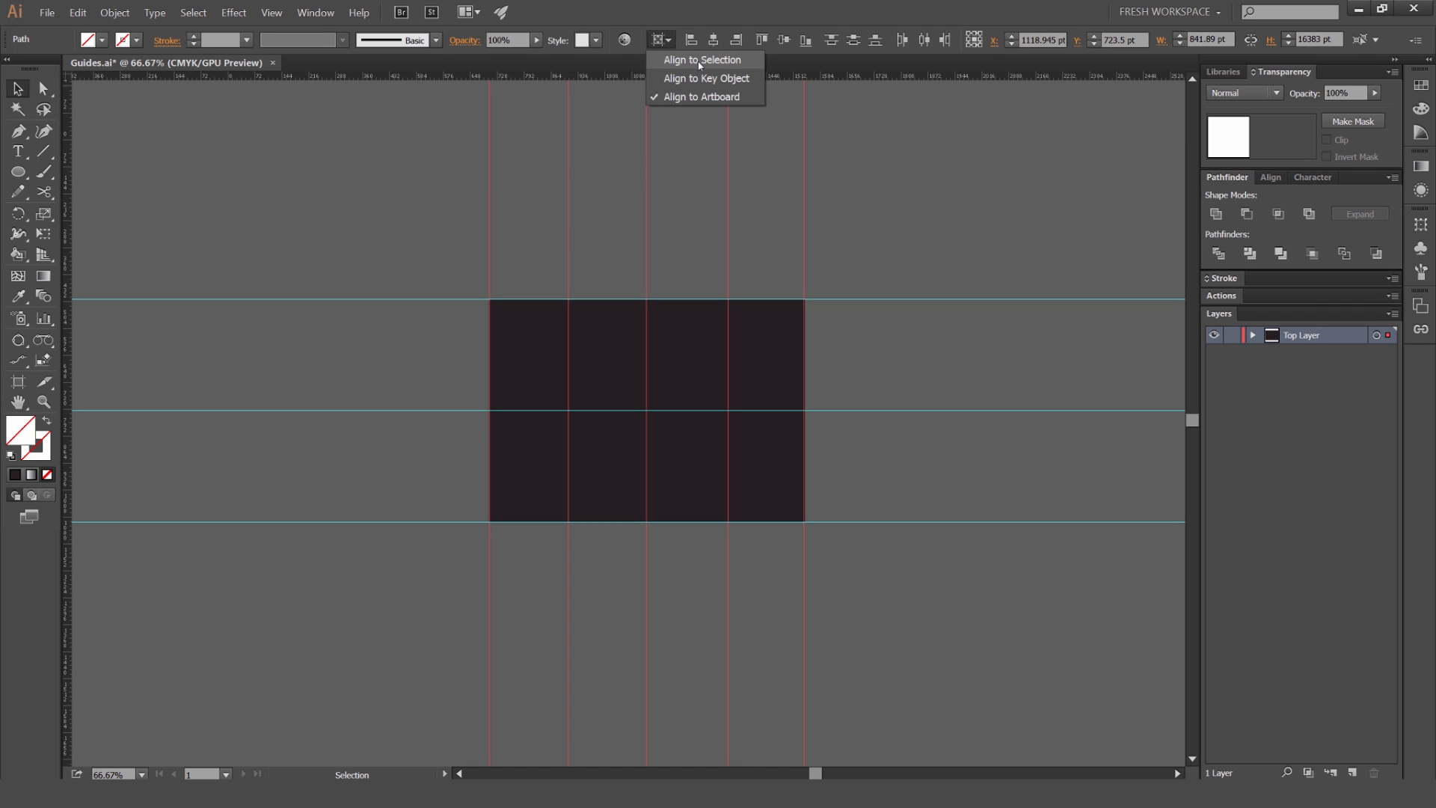
left_click(925, 39)
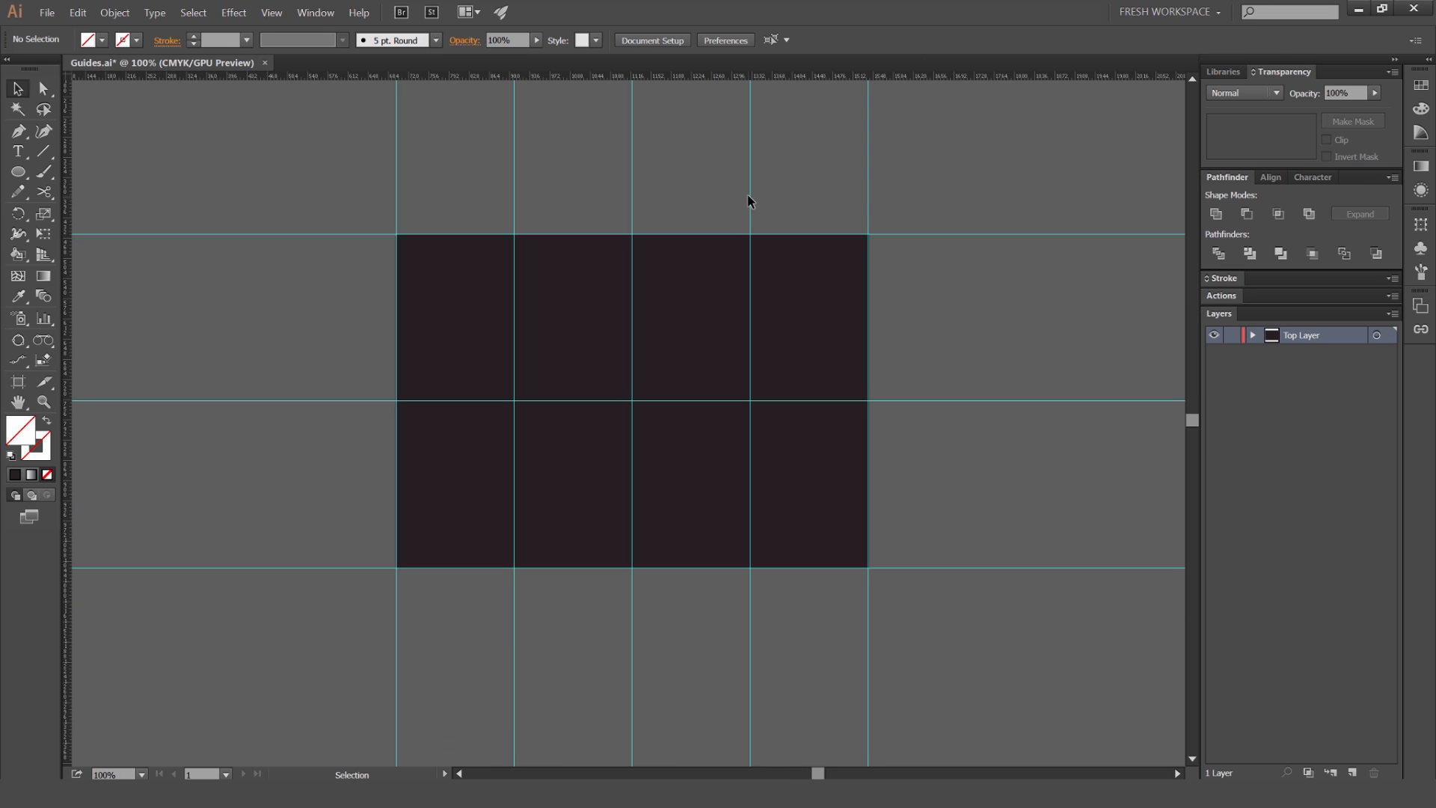
mouse_move(483, 214)
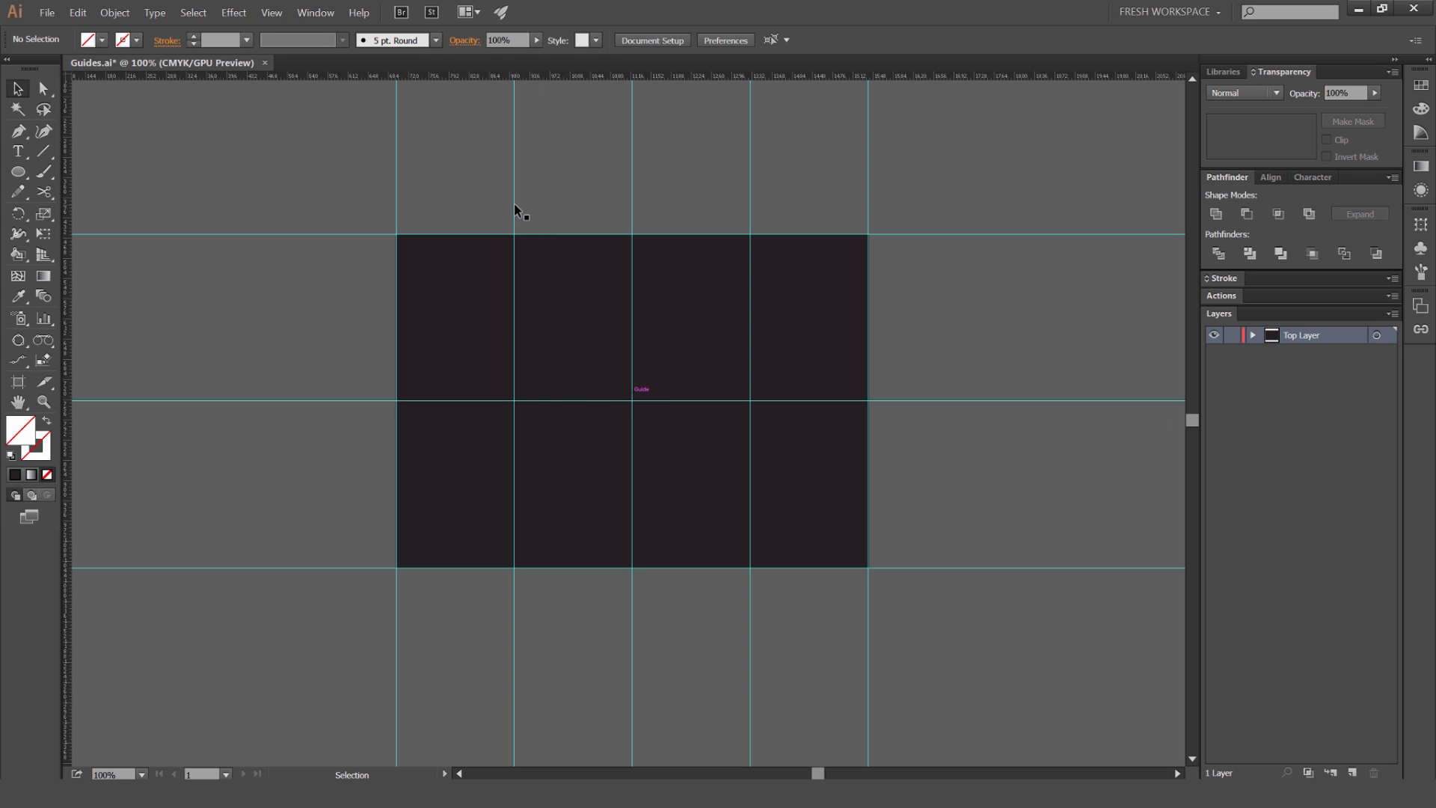
mouse_move(682, 307)
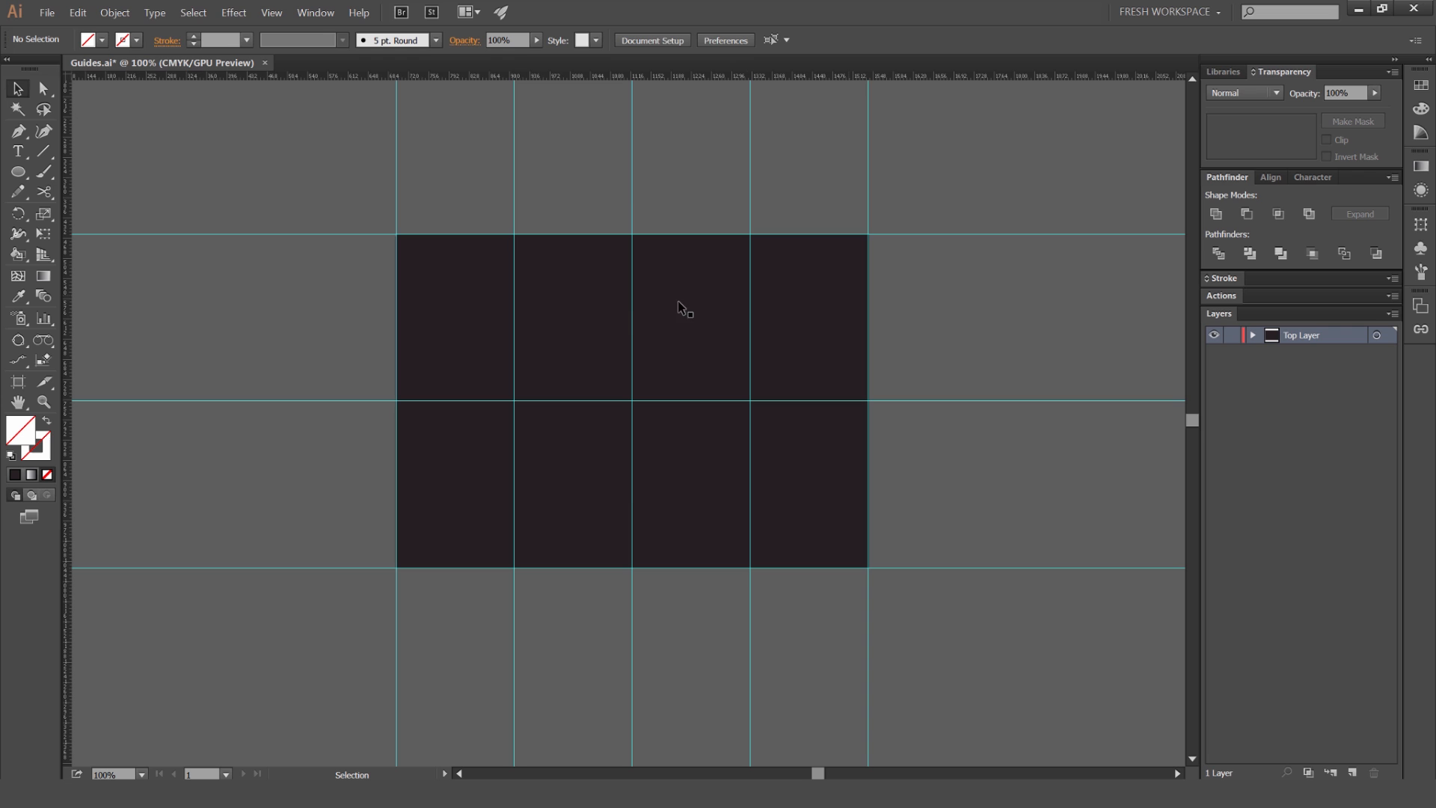
mouse_move(941, 299)
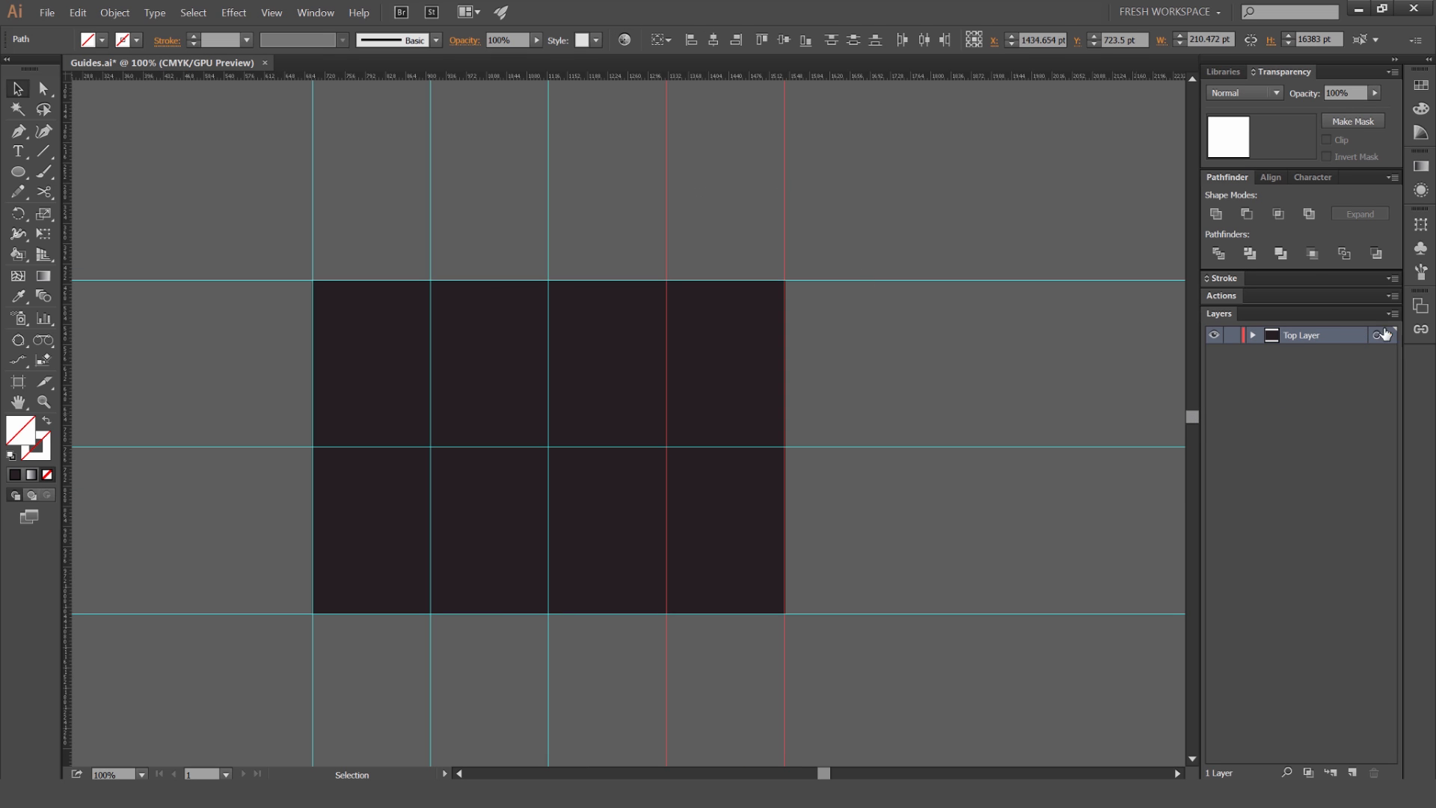
Set Top Layer's colour to Green in Layer Options and confirm
double_click(1302, 333)
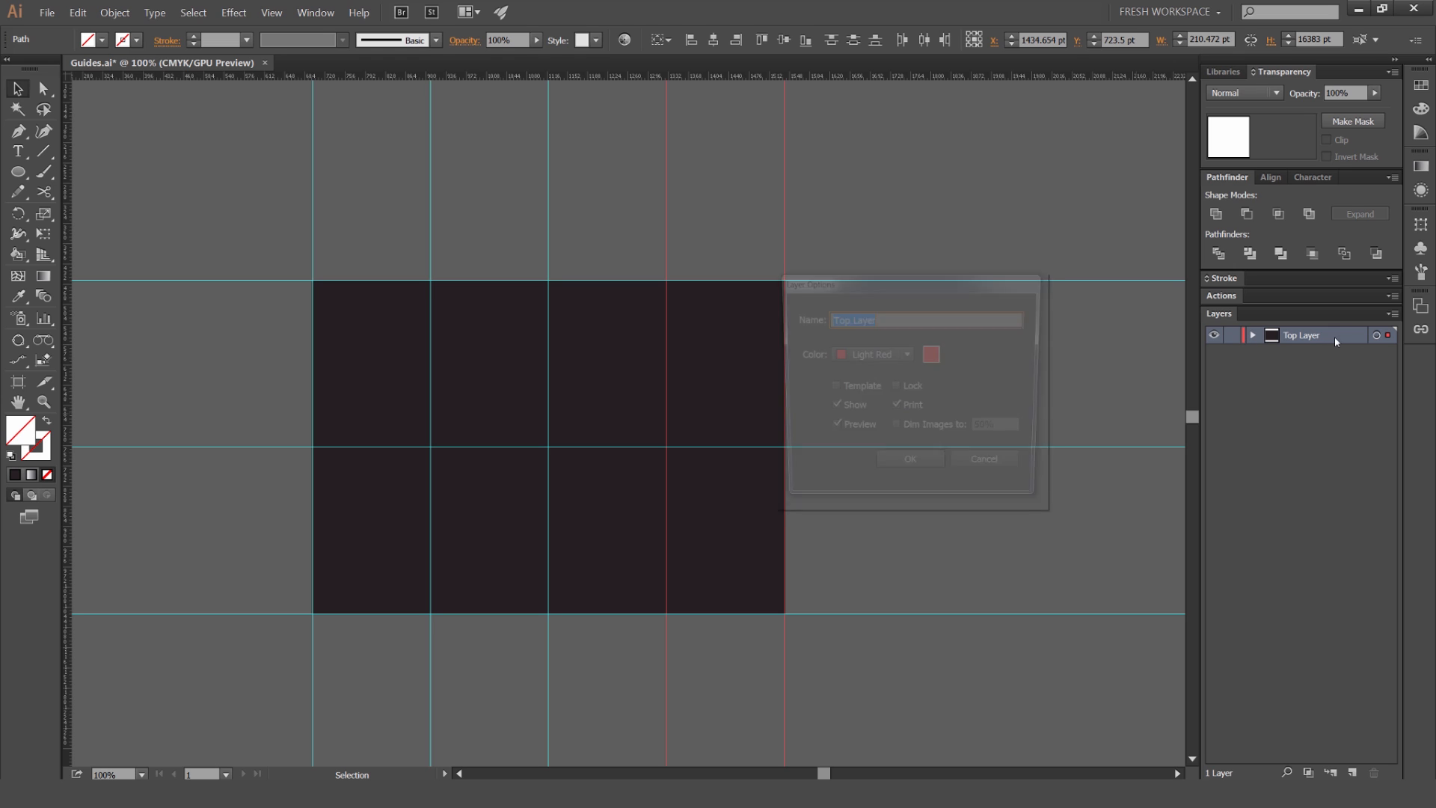
left_click(906, 355)
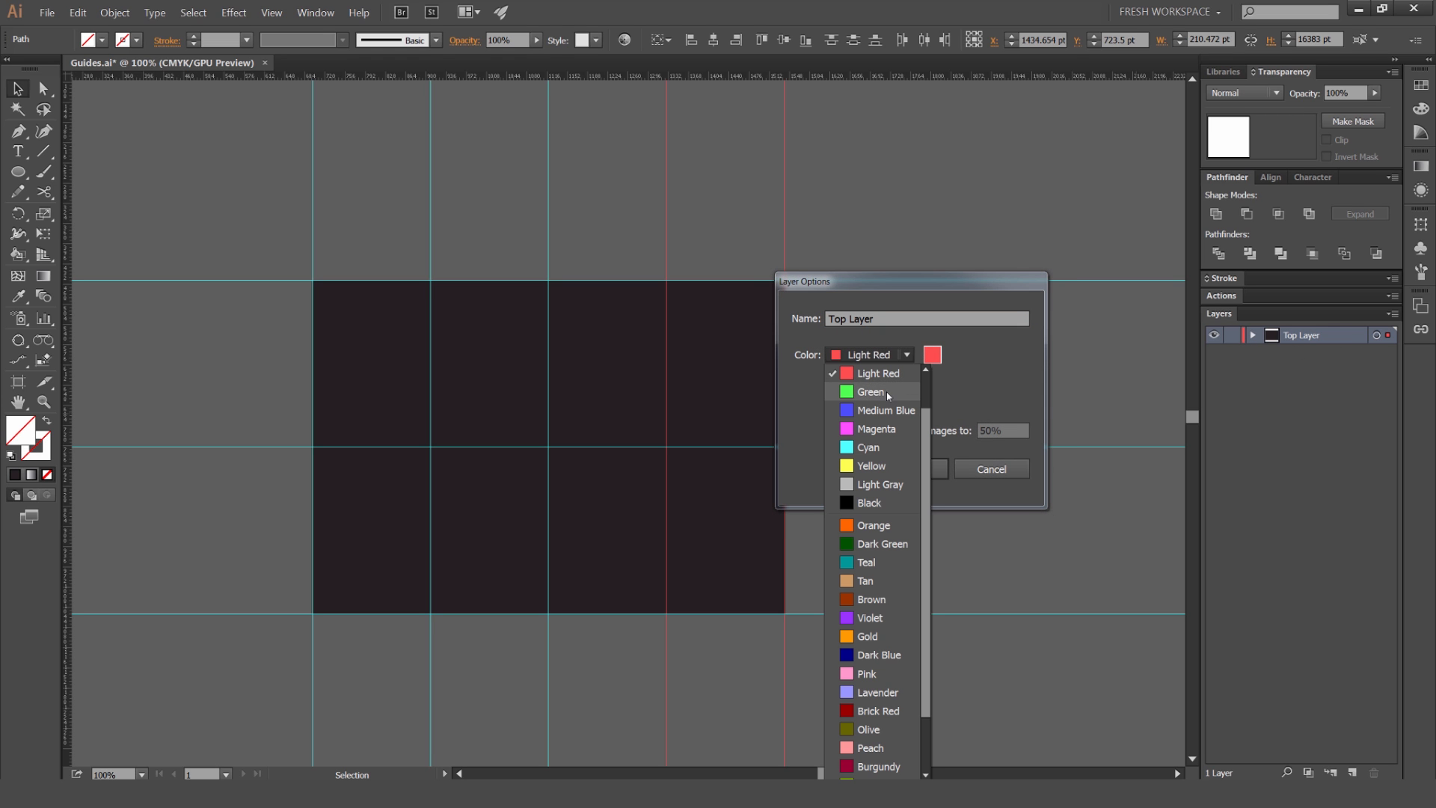
left_click(868, 392)
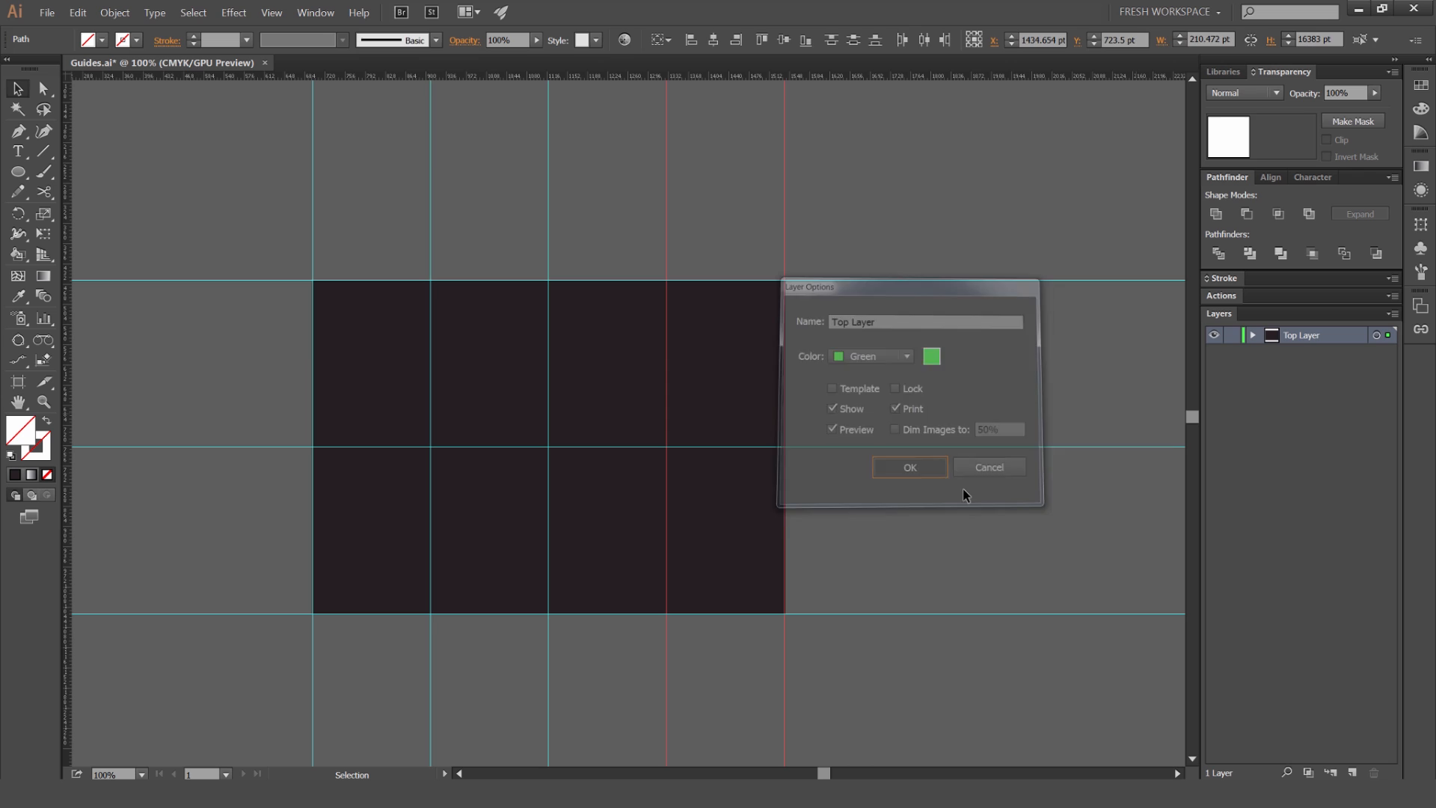
left_click(908, 467)
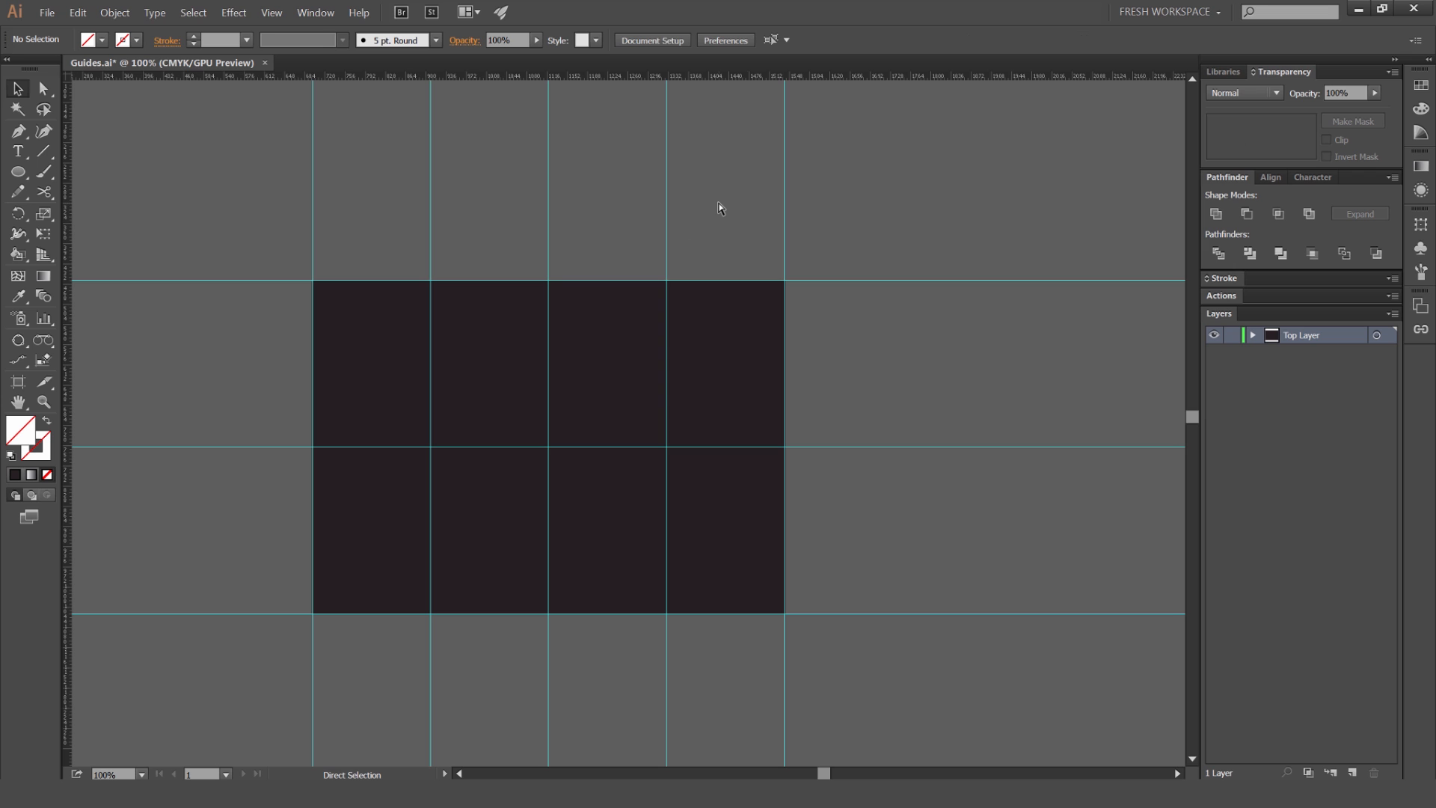
Set the Guides colour to Magenta in Preferences > Guides & Grid
left_click(724, 40)
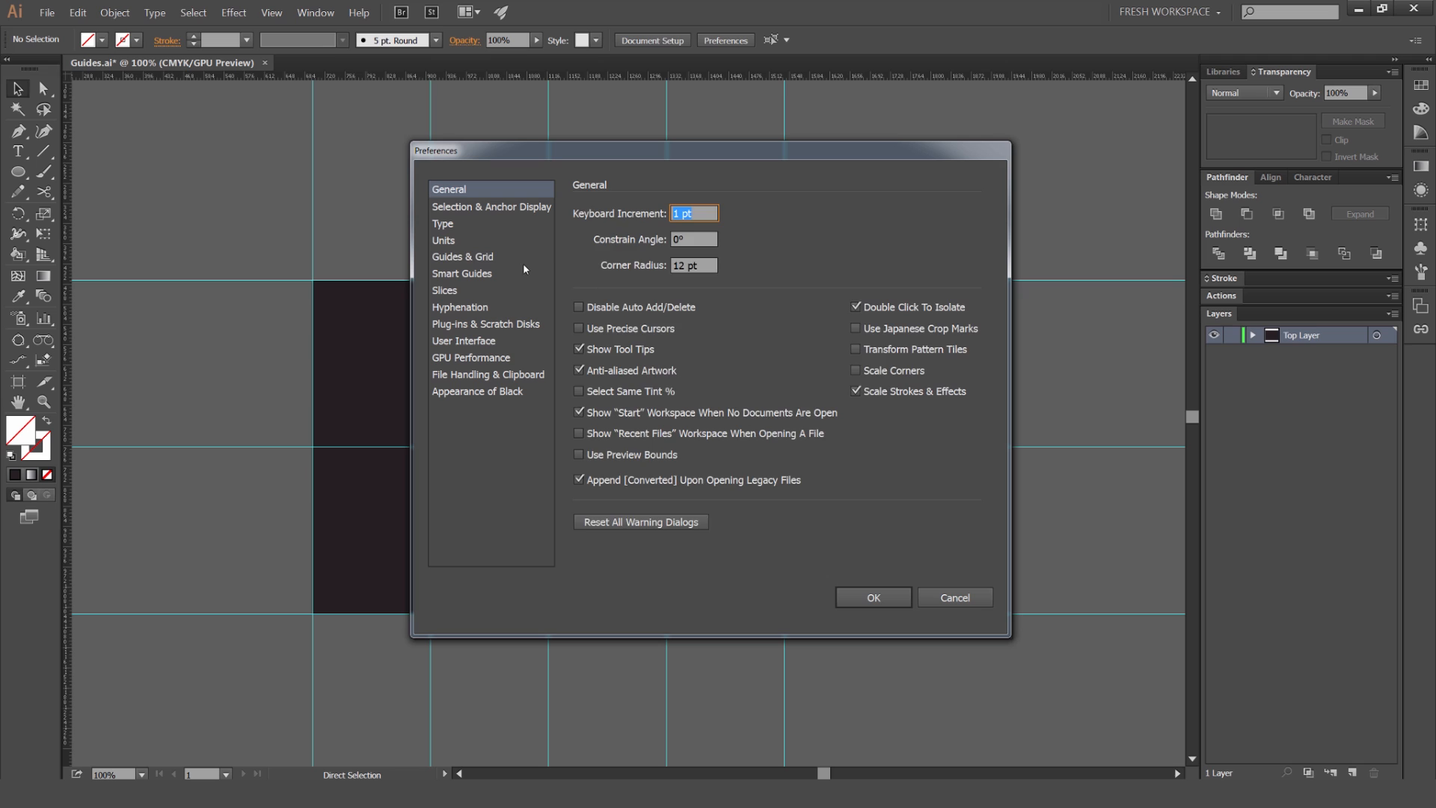
left_click(462, 256)
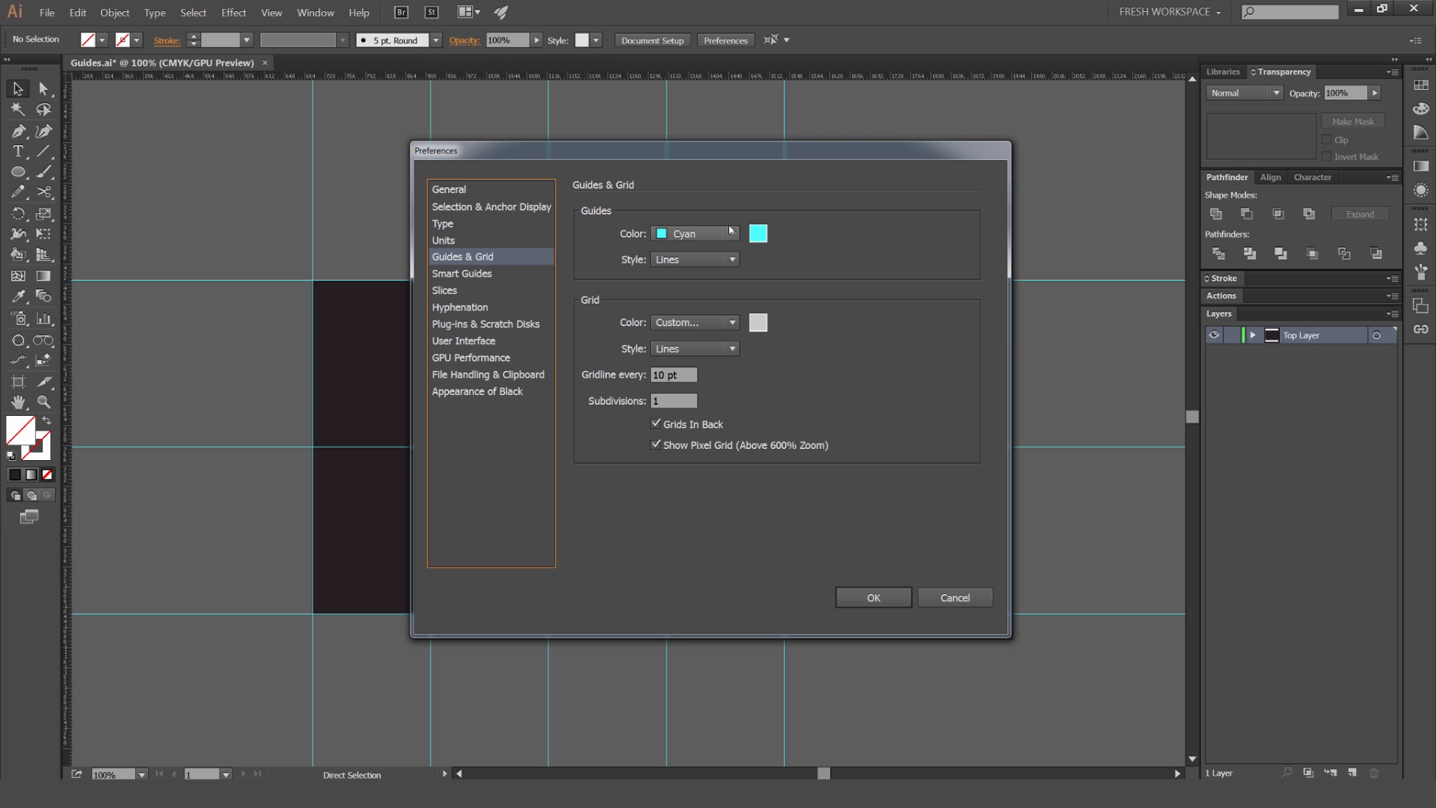
left_click(695, 233)
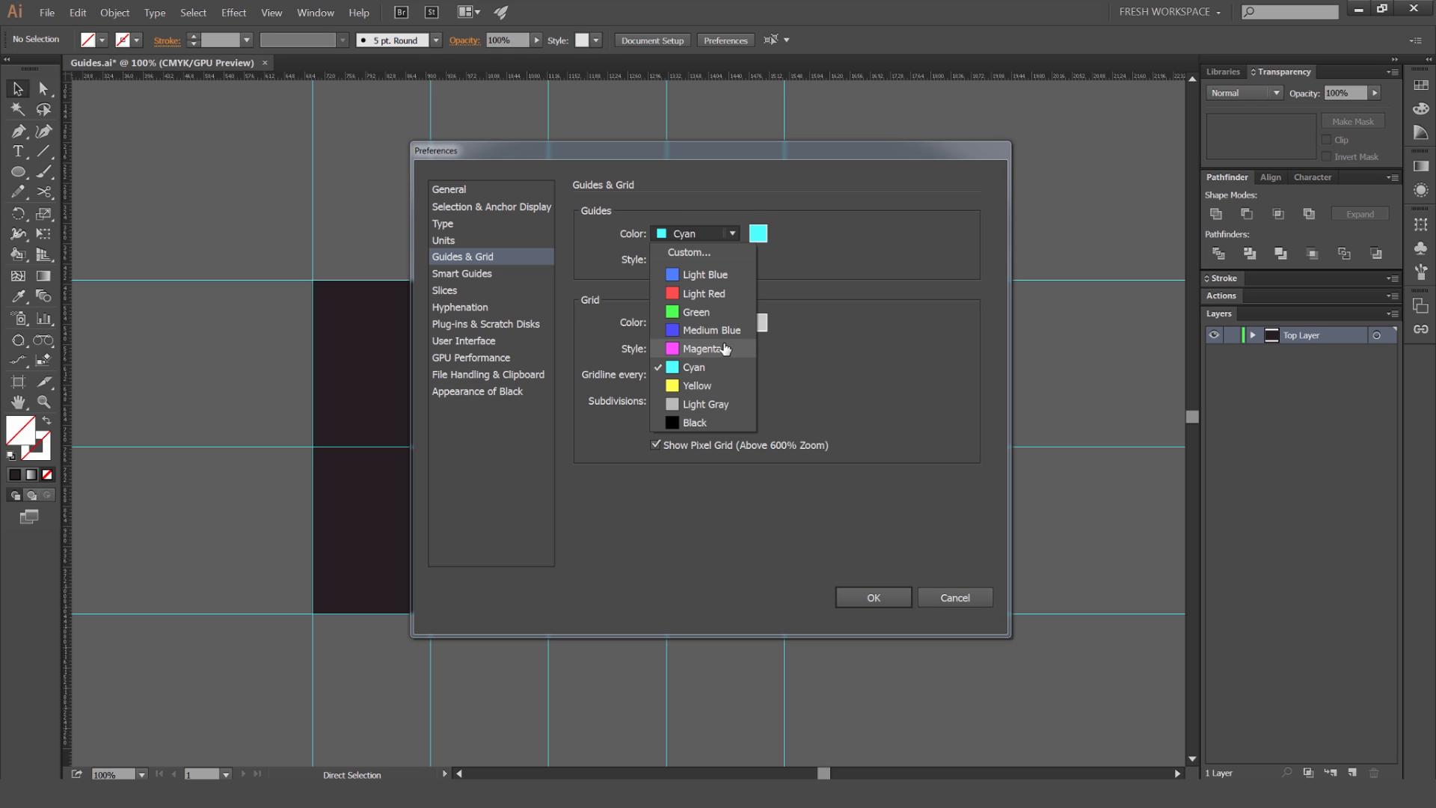
left_click(705, 348)
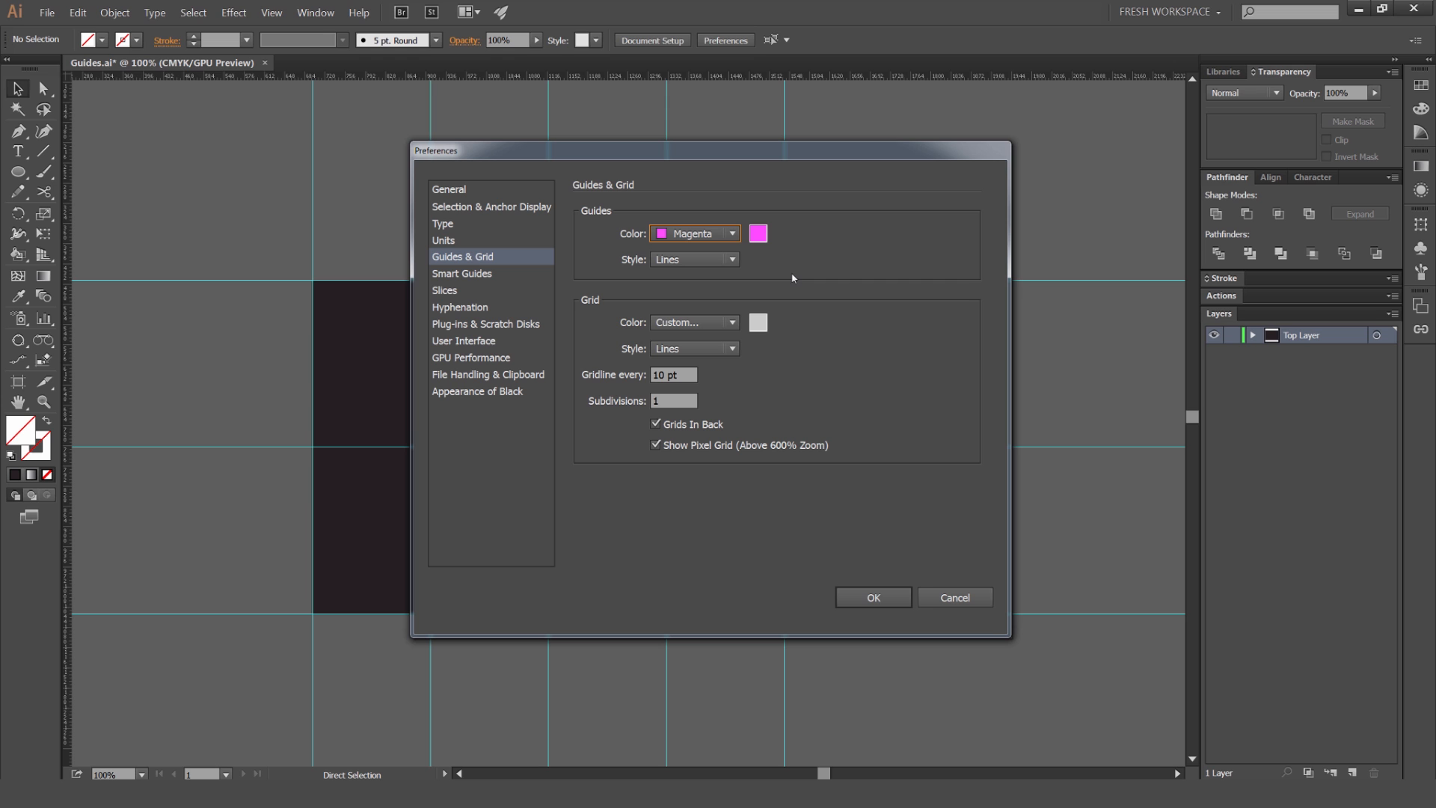
left_click(692, 259)
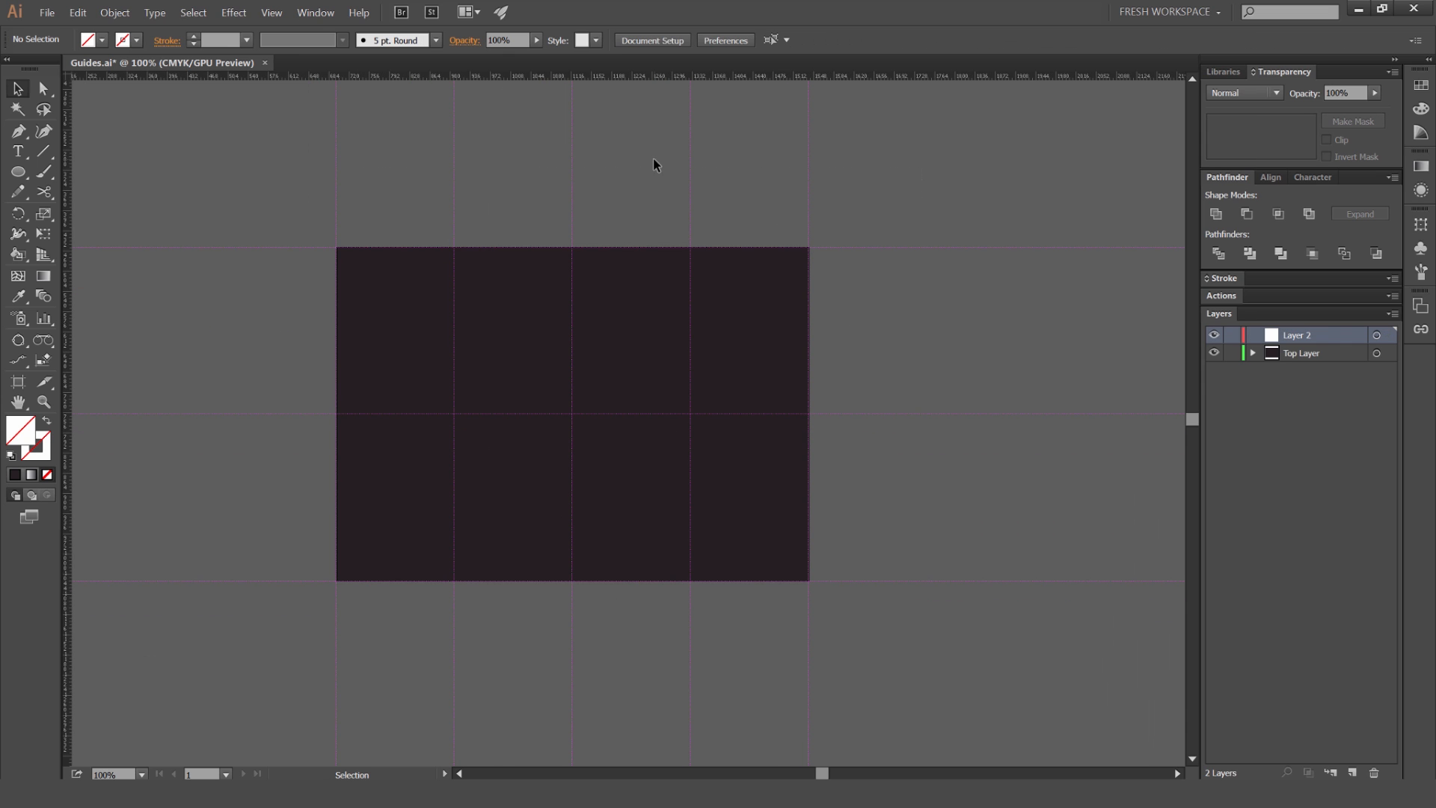
Return the Guides colour to Cyan in Guides & Grid preferences and confirm
left_click(725, 41)
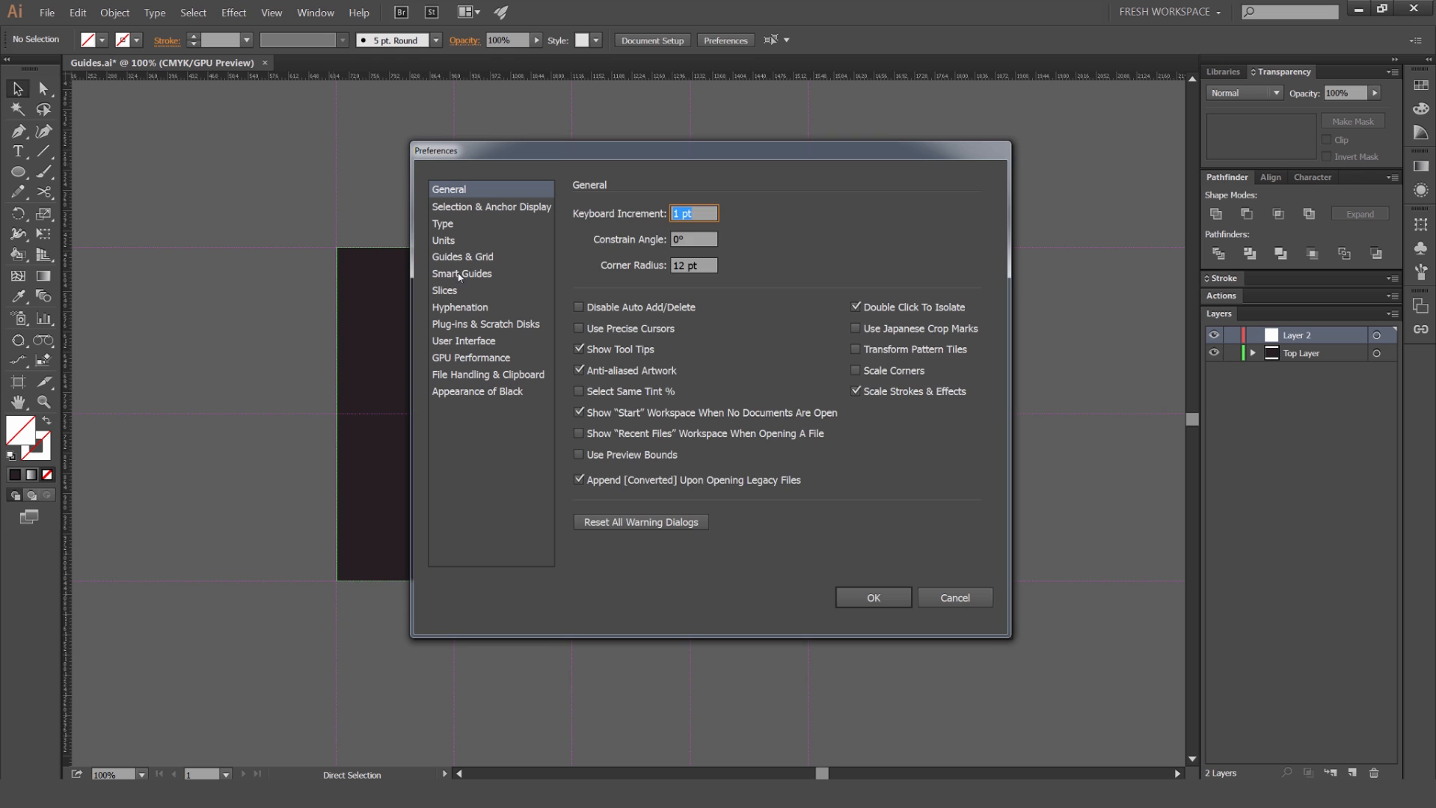
left_click(463, 256)
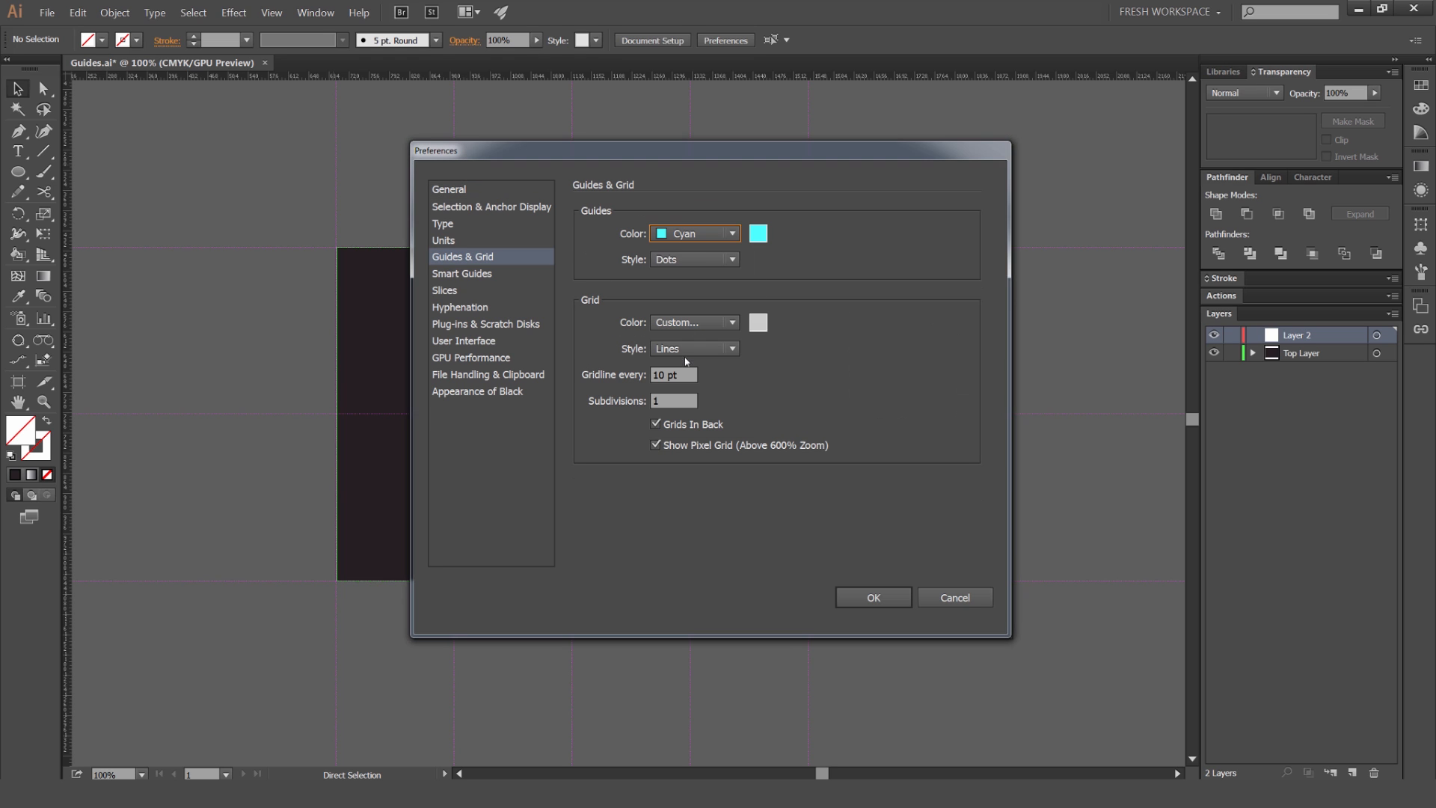
left_click(871, 597)
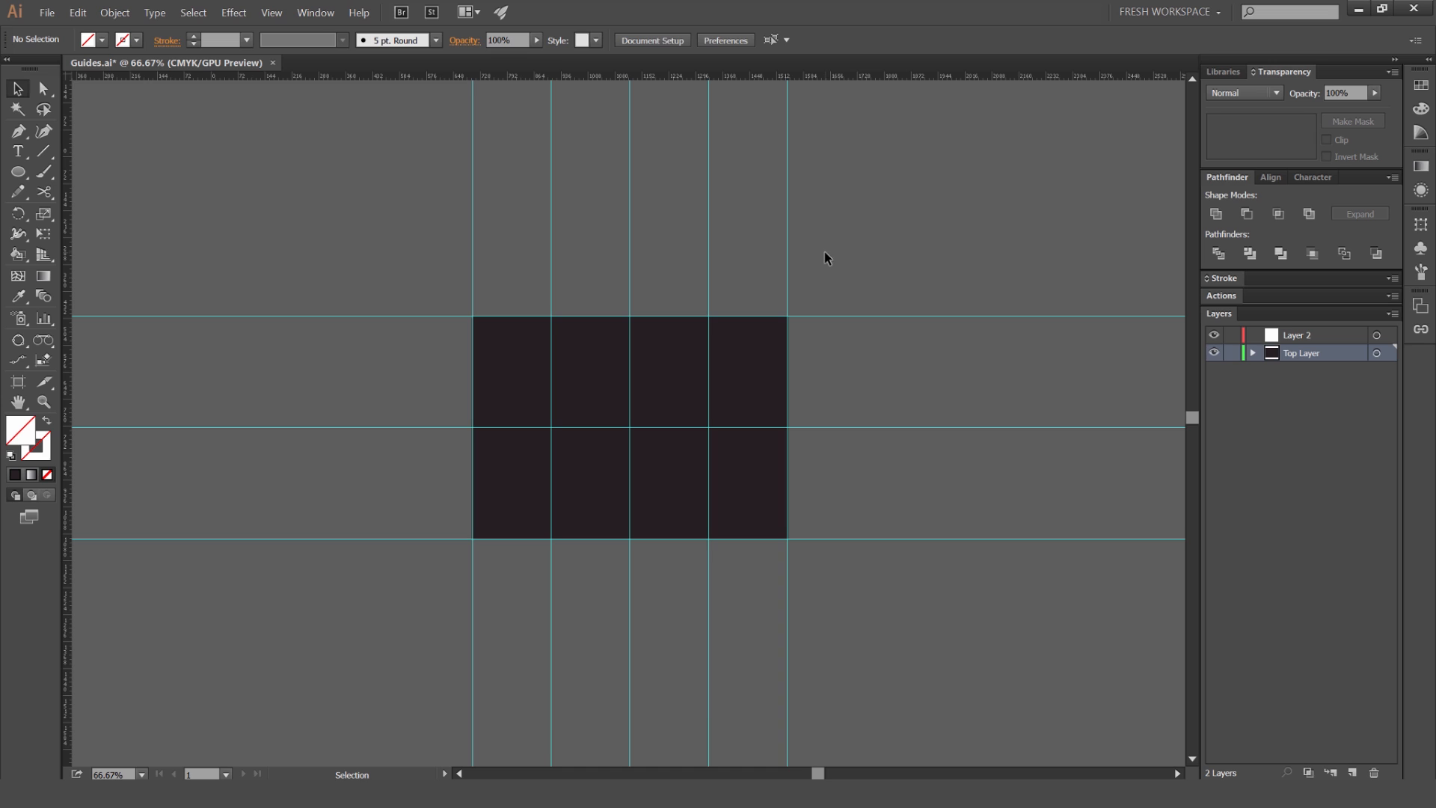
Toggle guide visibility with Ctrl+; and bring up the View > Guides commands
key("ctrl+;")
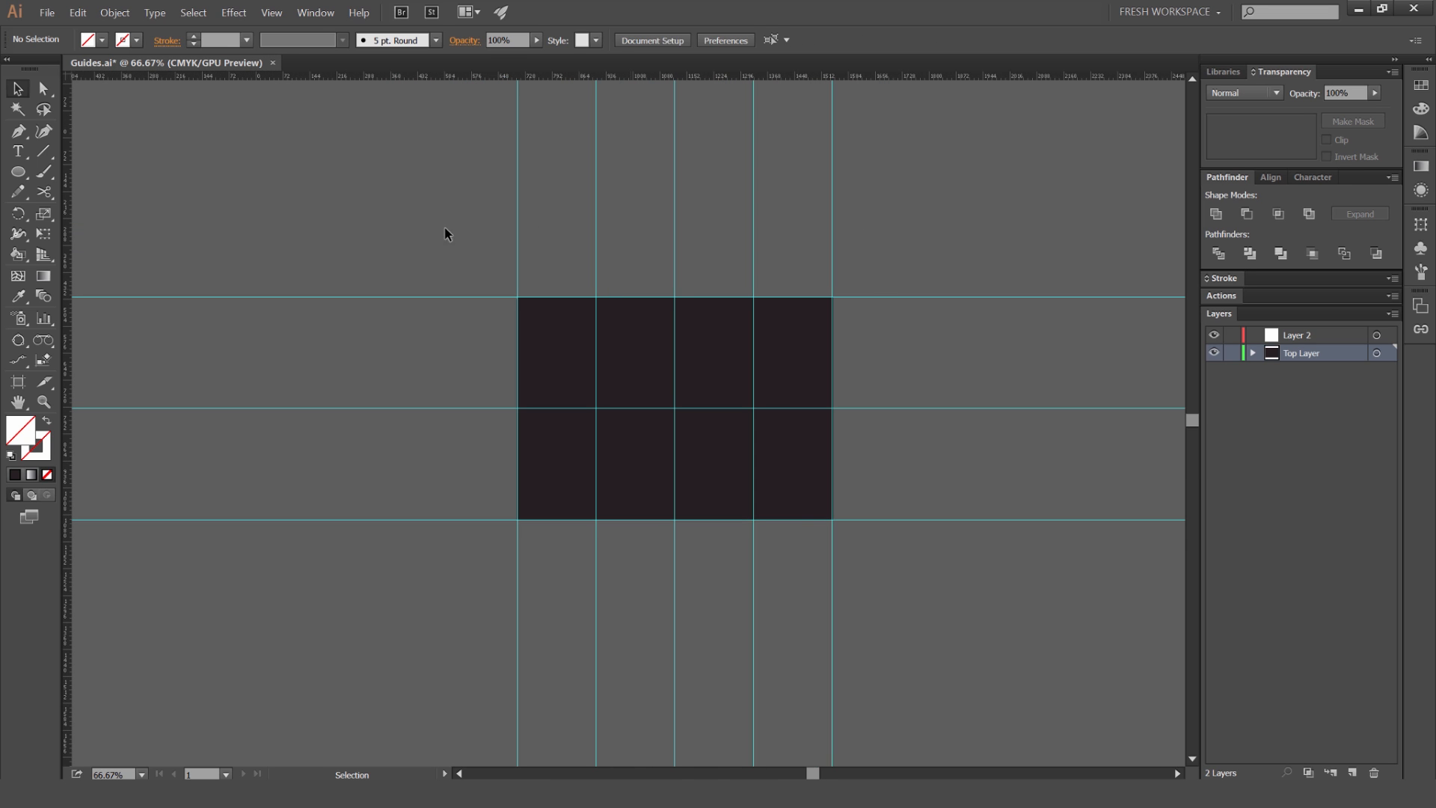
left_click(271, 14)
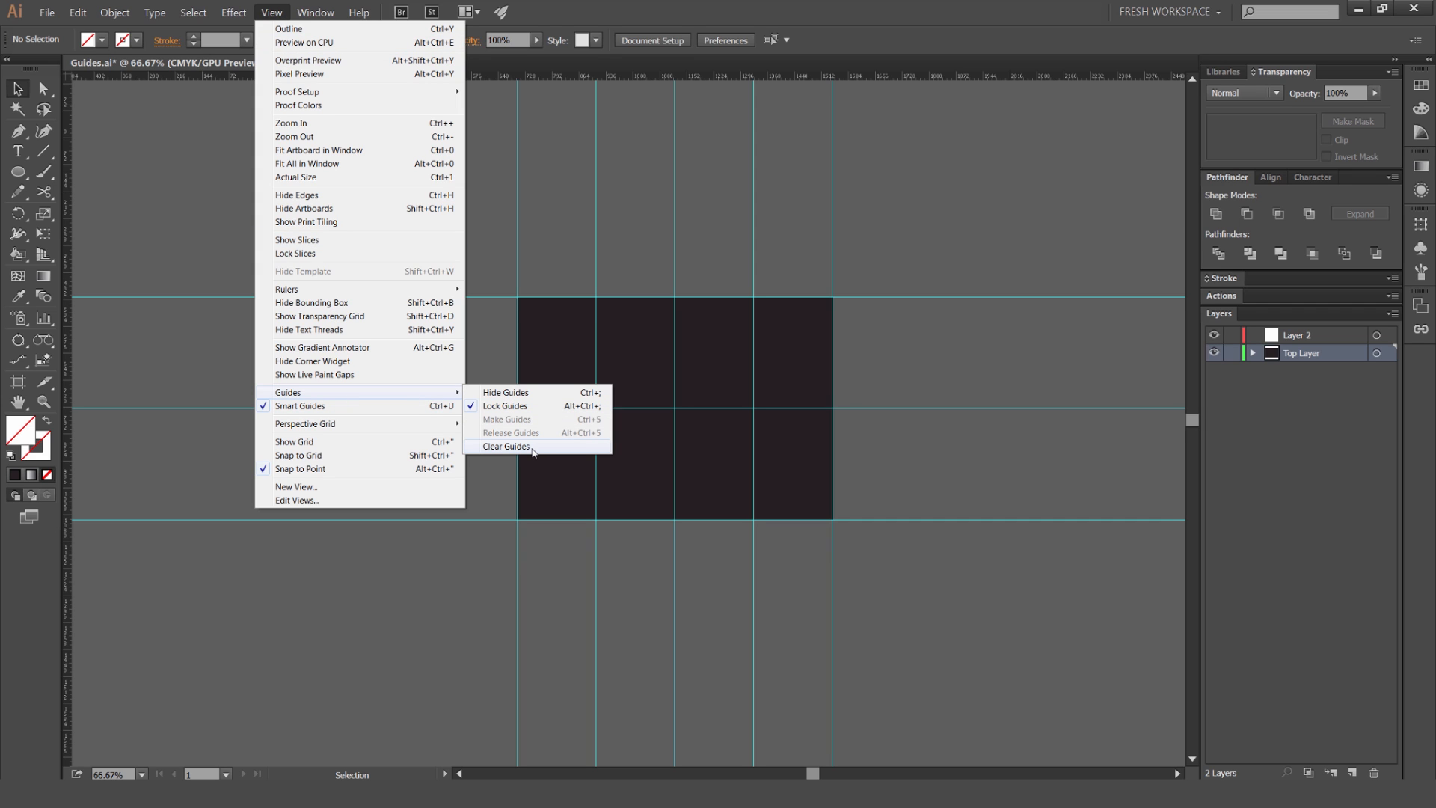
Clear all guides, leaving the dark artboard plain
left_click(504, 446)
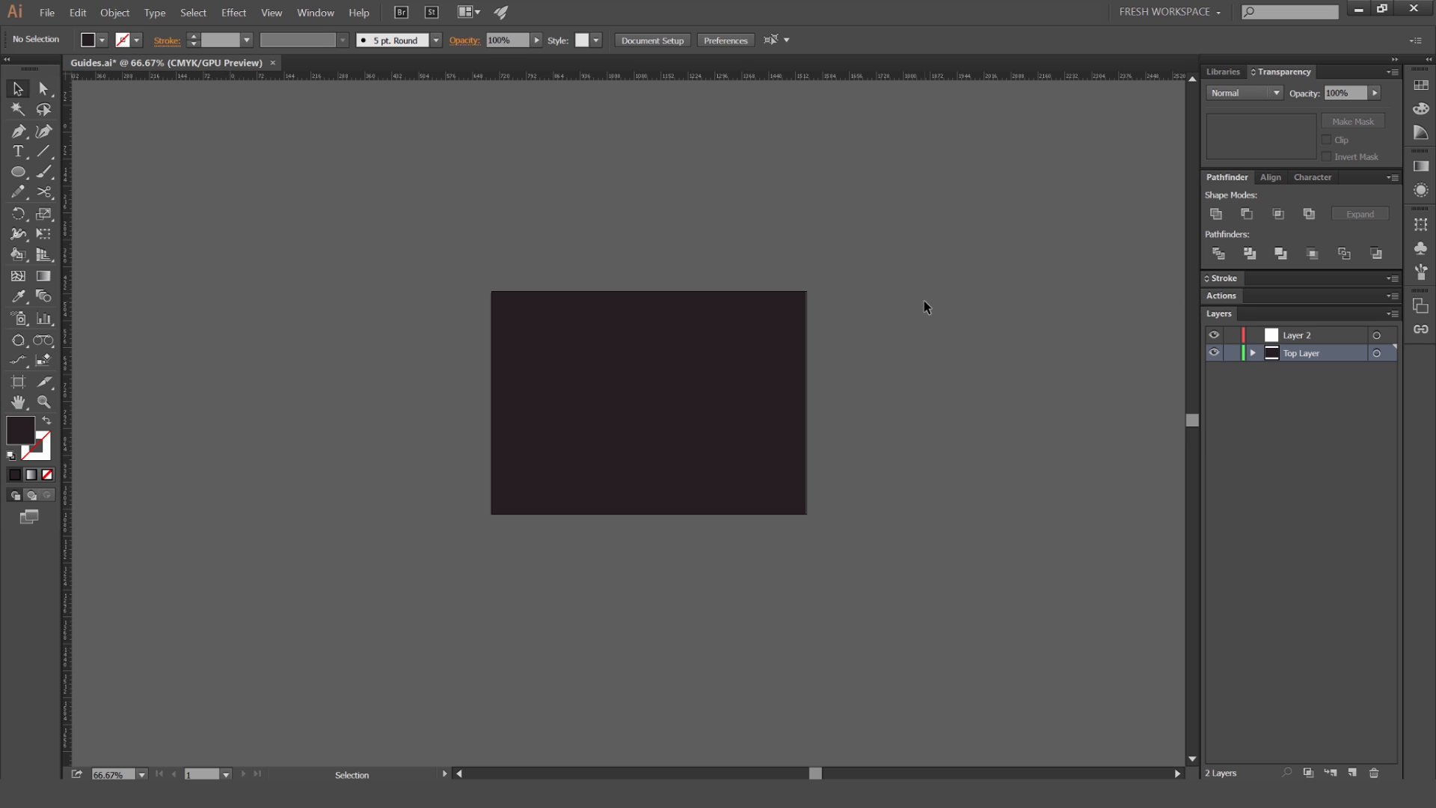
mouse_move(1182, 388)
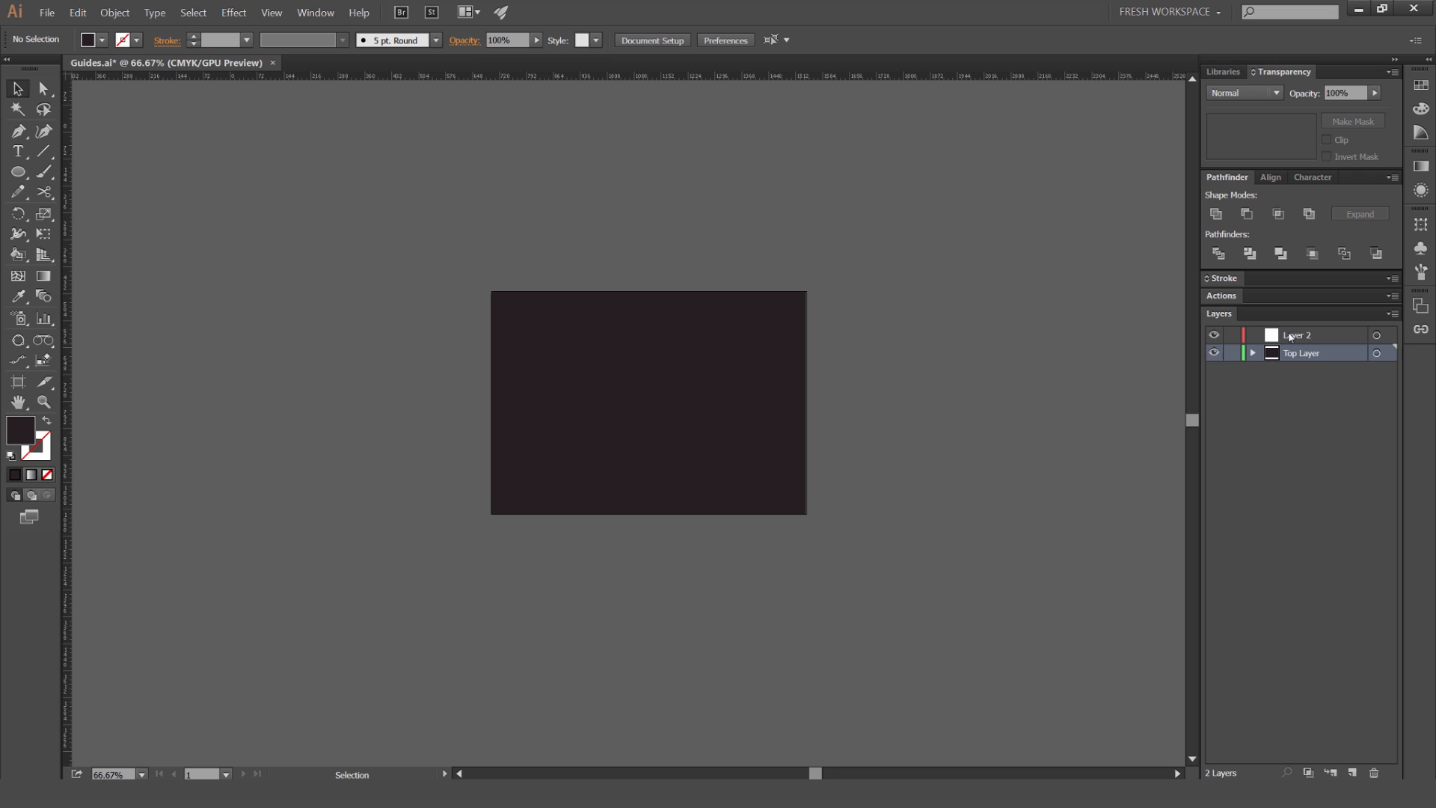
mouse_move(1213, 296)
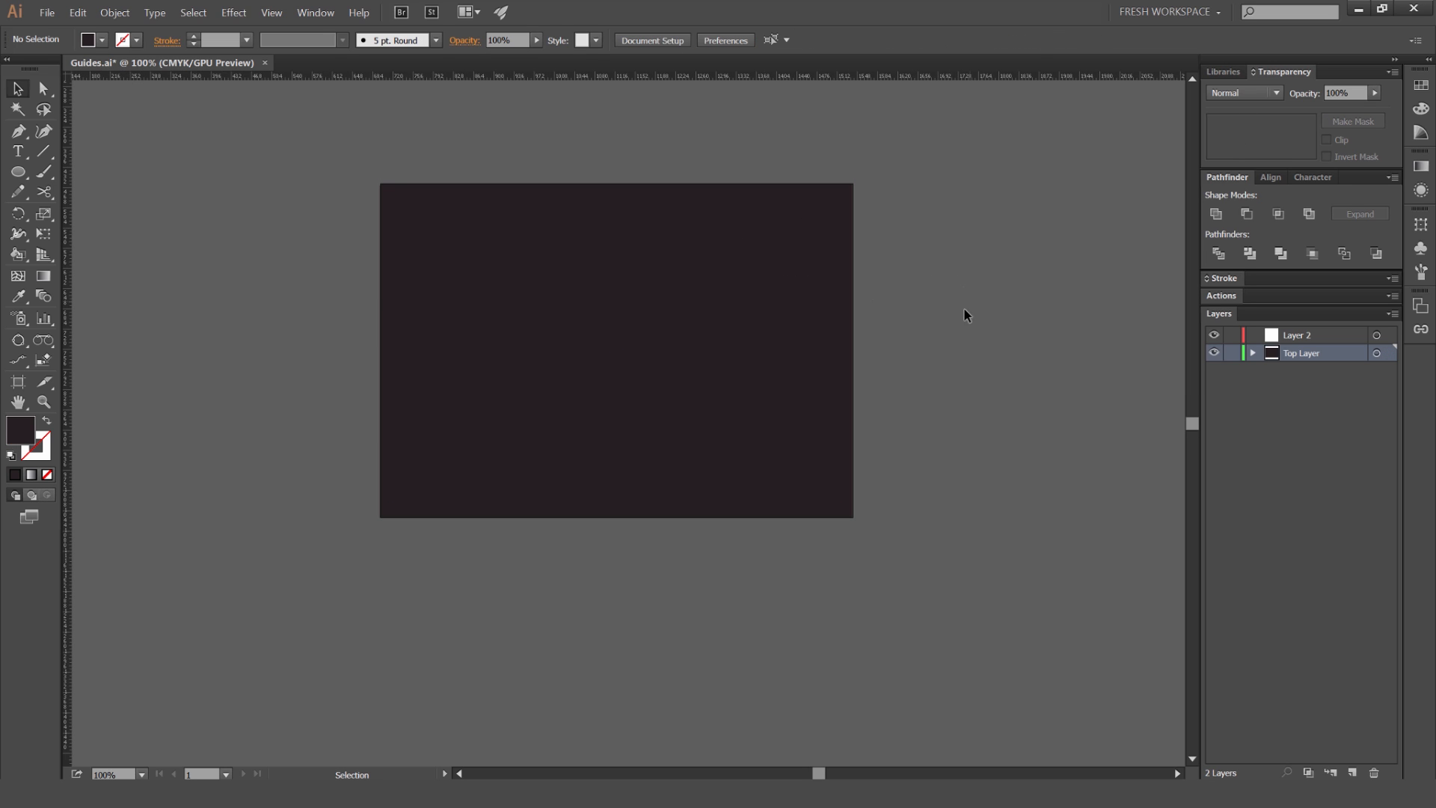
Draw a yellow circle, make it a guide with Ctrl+5, release and re-guide it with Ctrl+Alt+5
left_click_drag(438, 301, 500, 384)
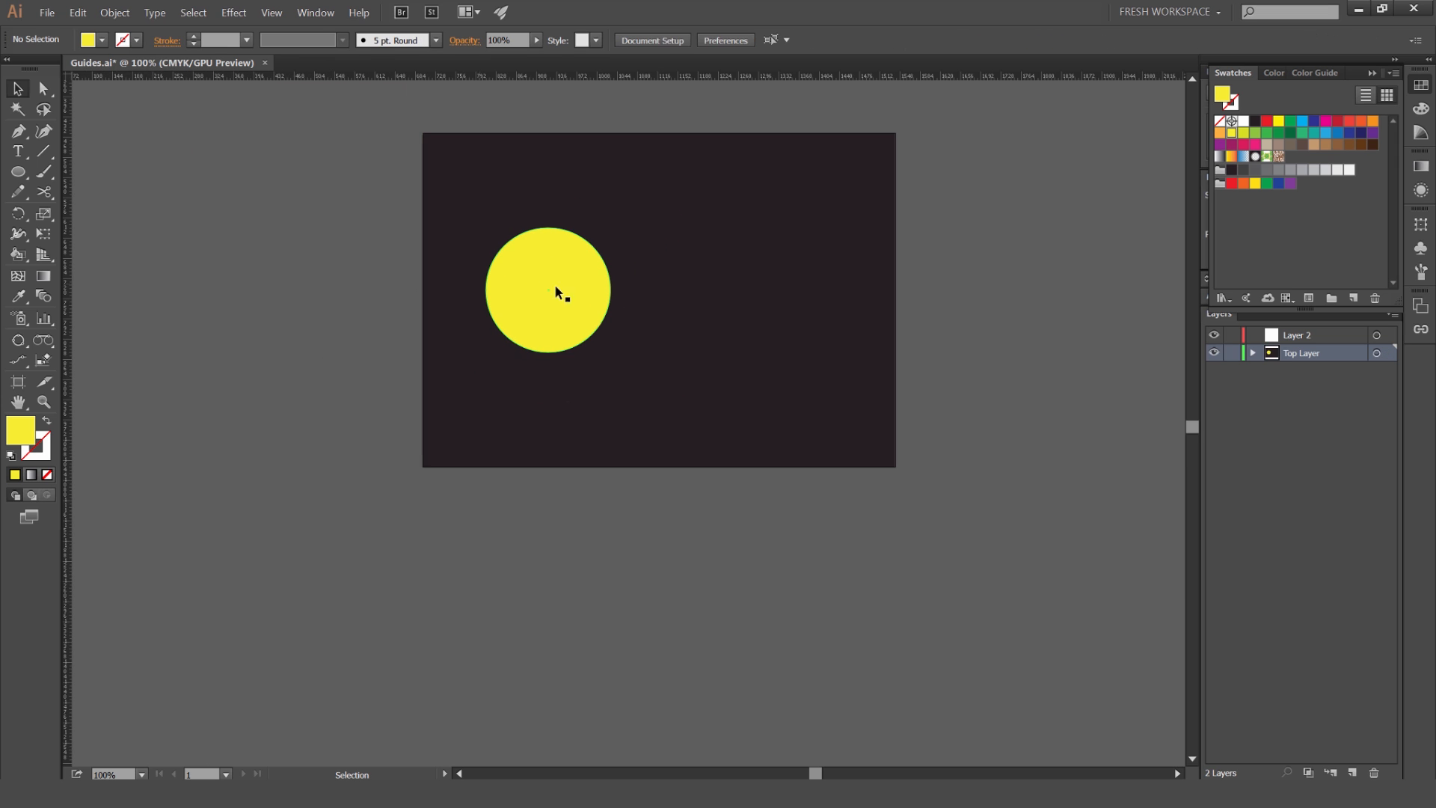
key("ctrl+5")
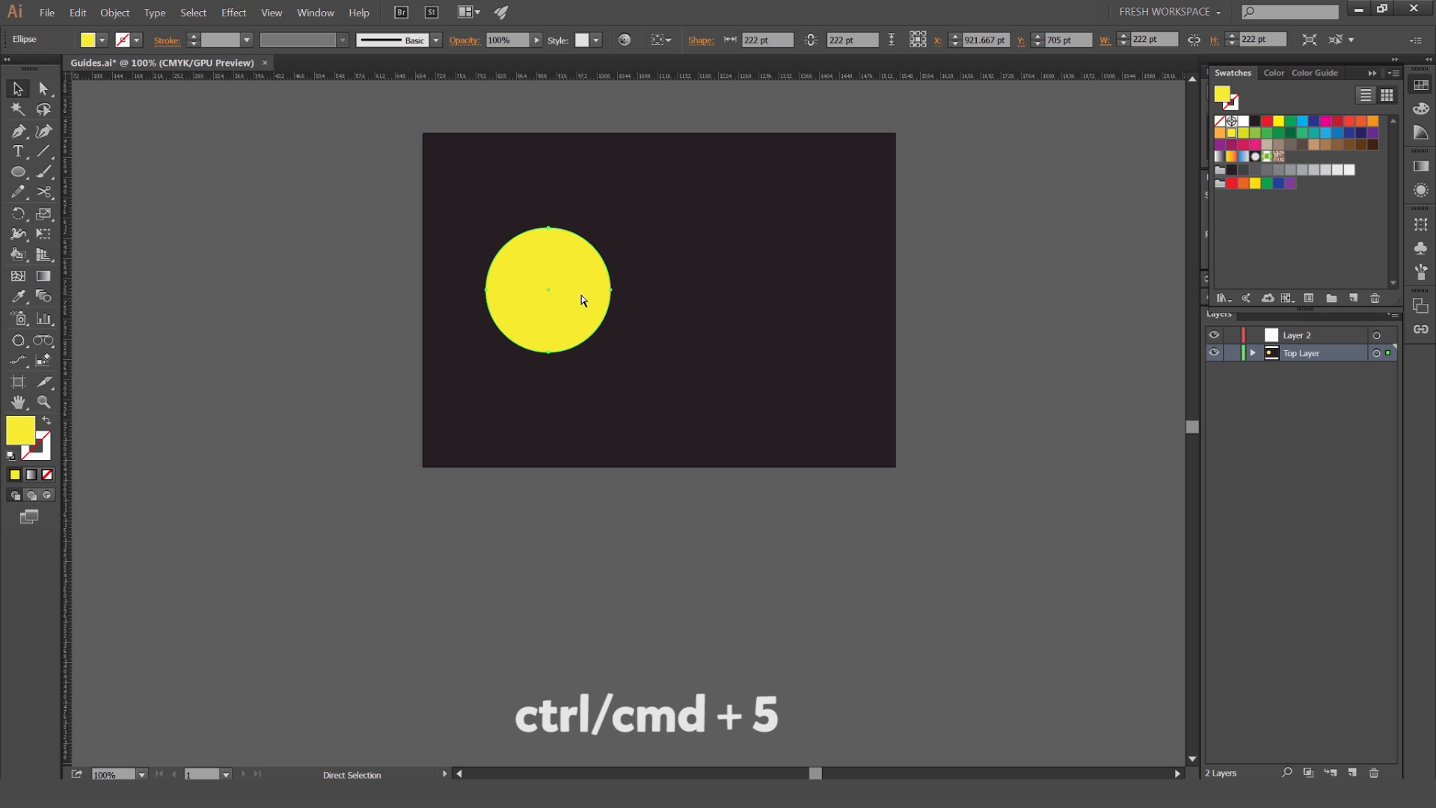
key("ctrl+5")
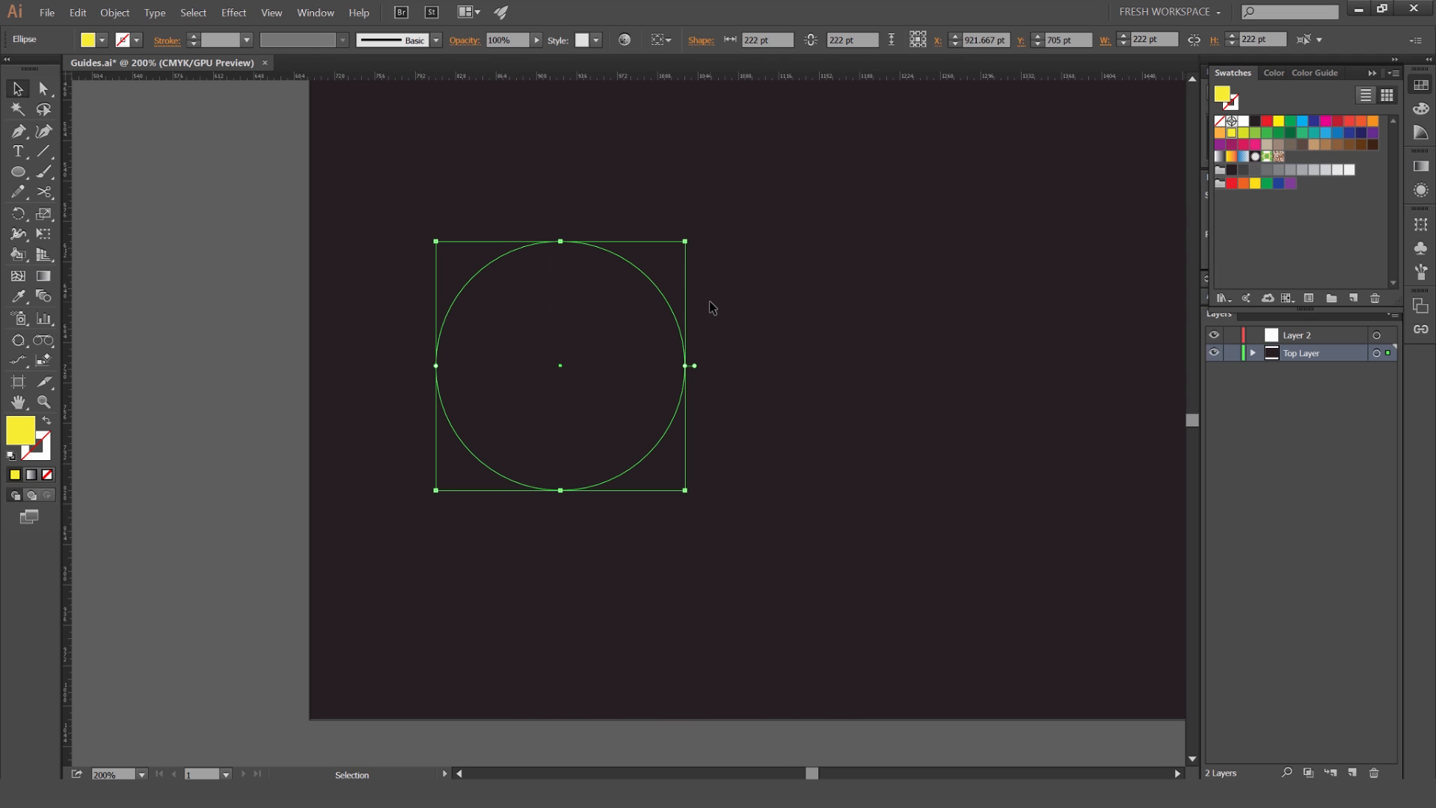
key("ctrl+alt+5")
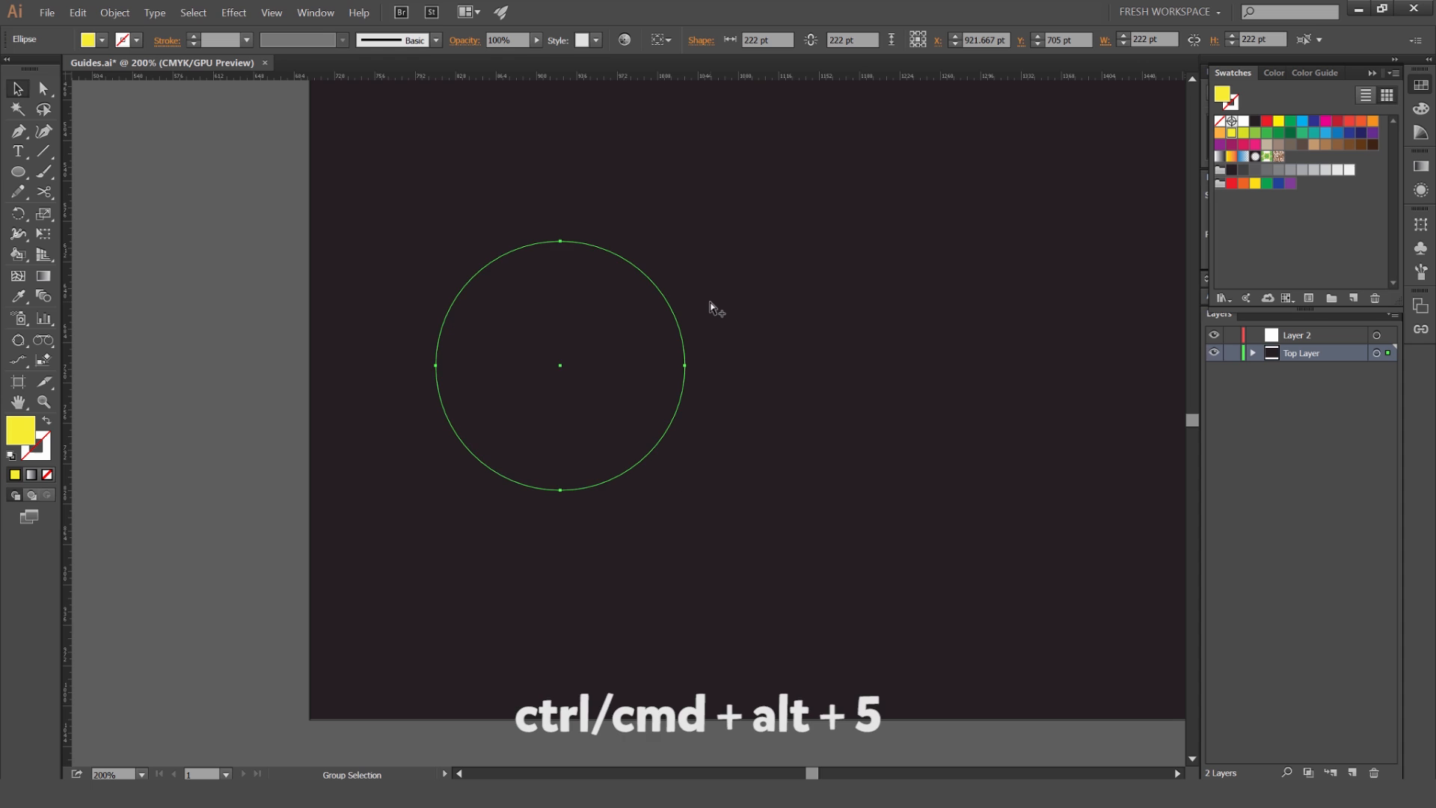
key("ctrl+alt+5")
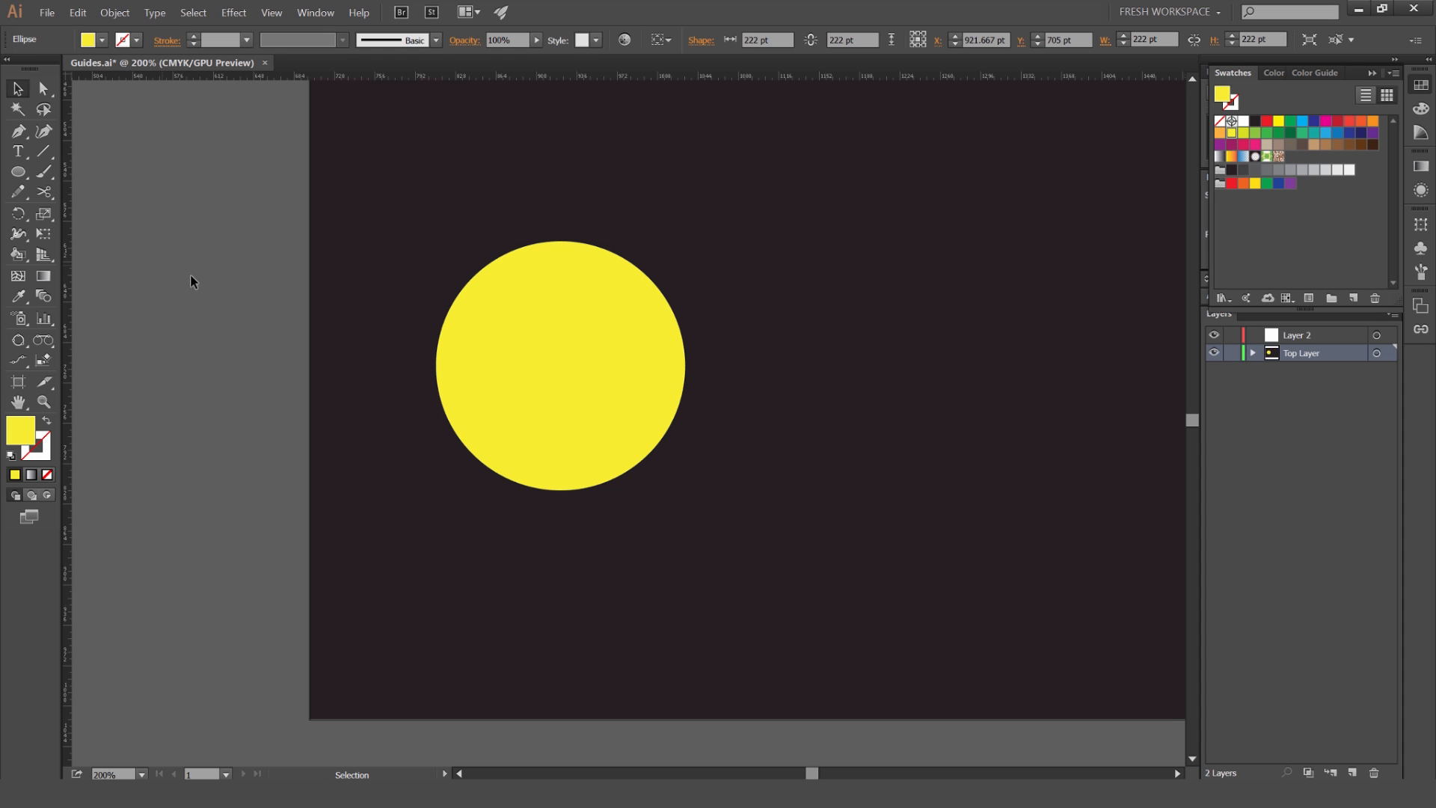
left_click_drag(558, 367, 609, 349)
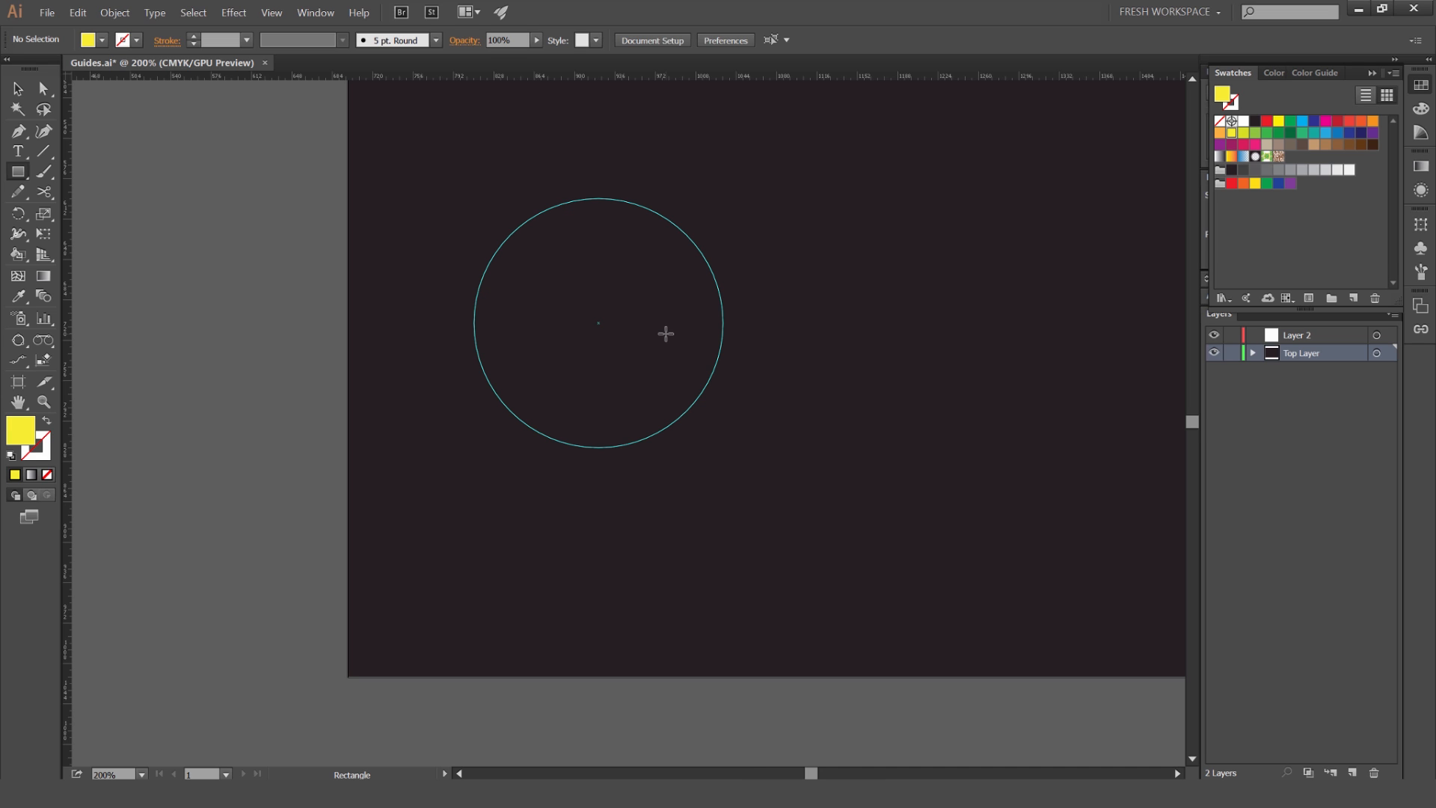
Zoom on the guide's centre and draw a yellow circle snapped to fill the circular guide
left_click(17, 88)
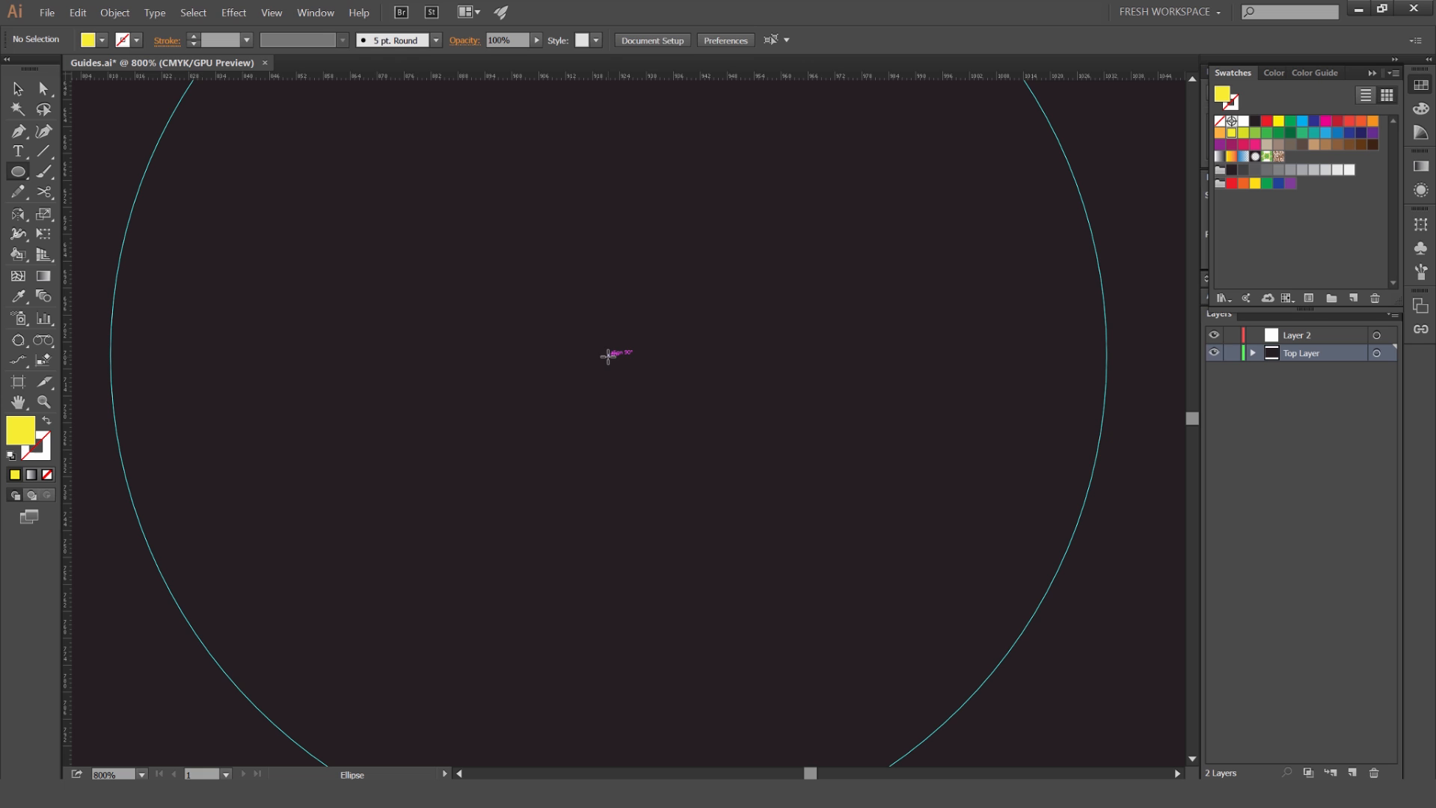
mouse_move(609, 357)
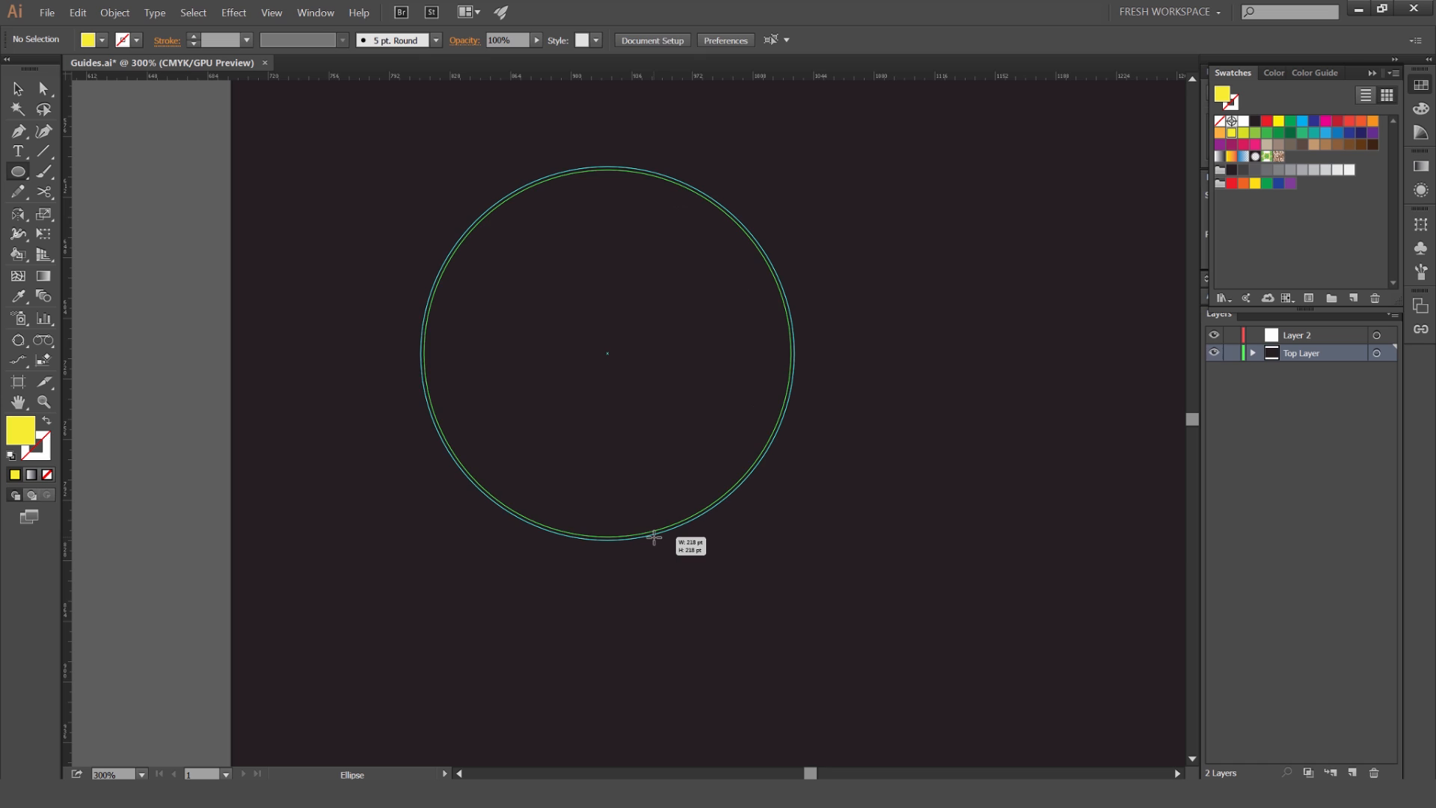
left_click_drag(651, 535, 655, 540)
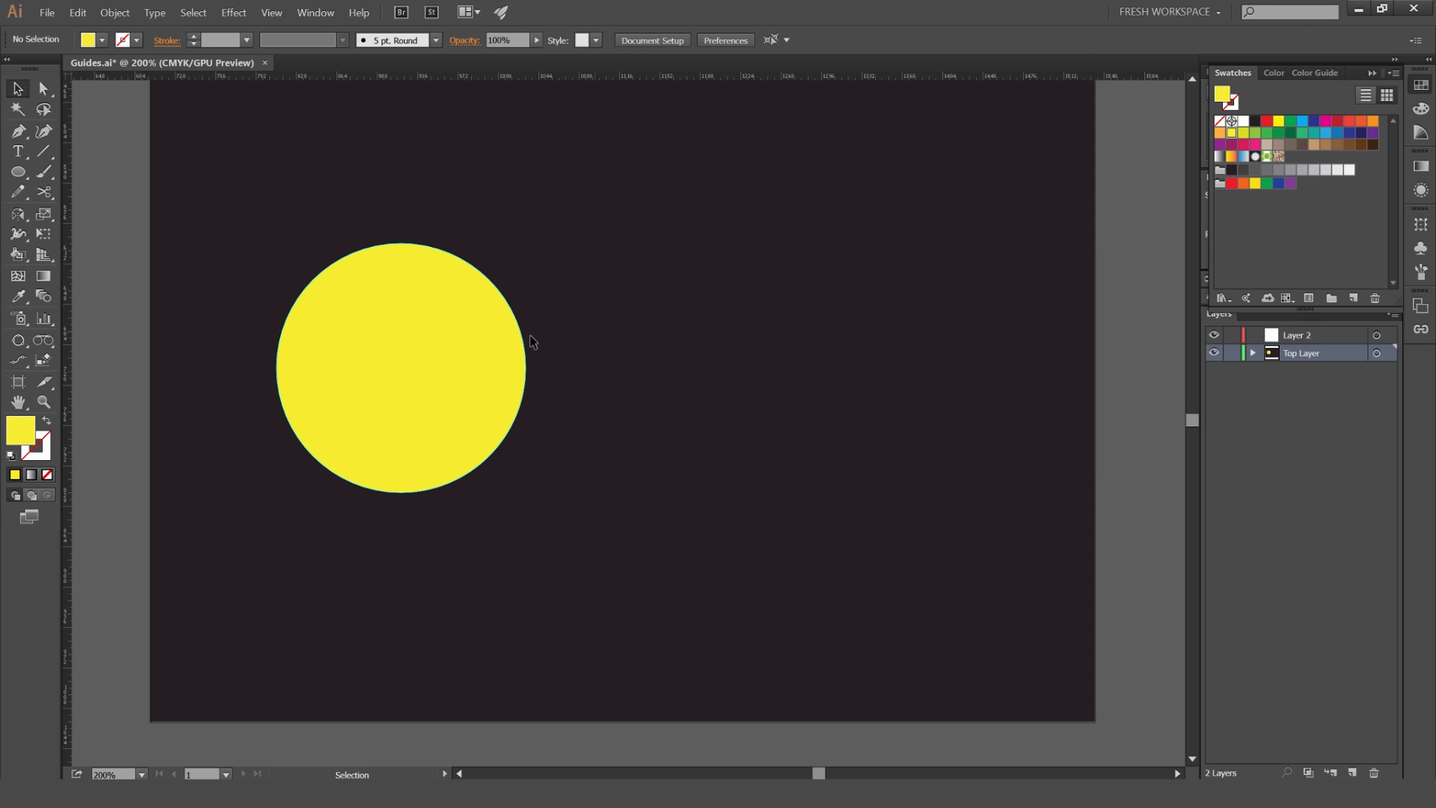
Alt+Shift-drag a level copy of the yellow circle to its right
left_click_drag(401, 368, 548, 366)
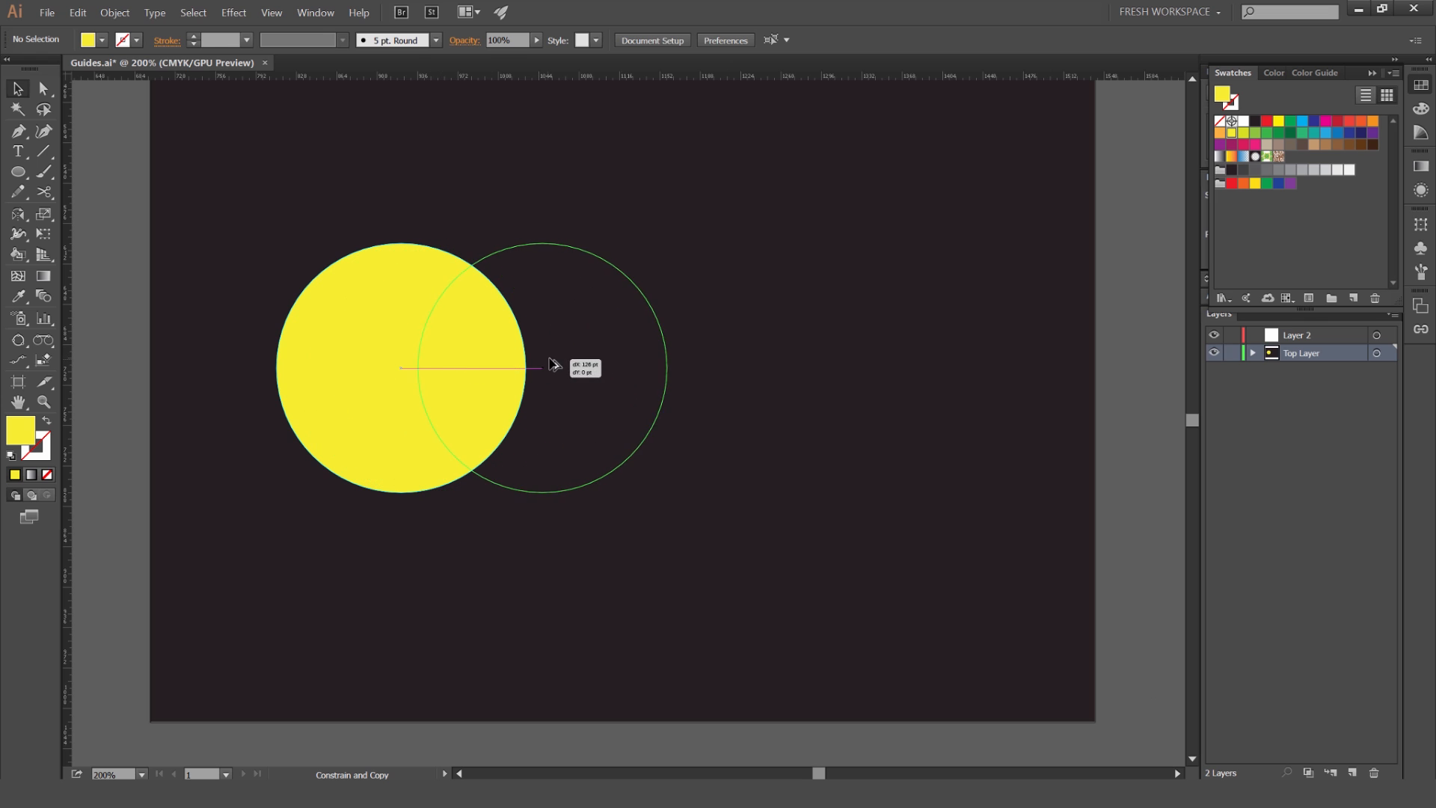
left_click_drag(550, 365, 669, 368)
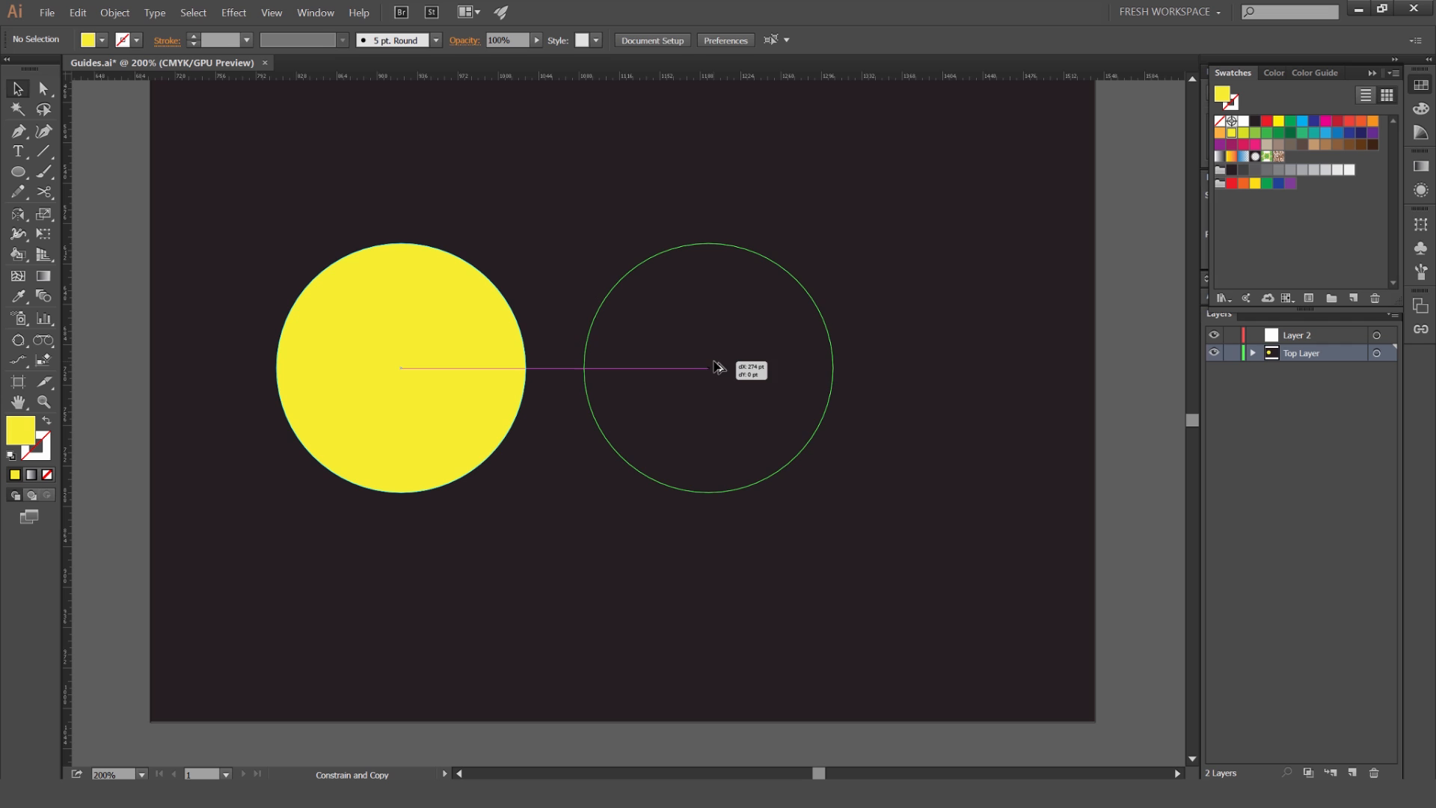
left_click_drag(716, 366, 781, 362)
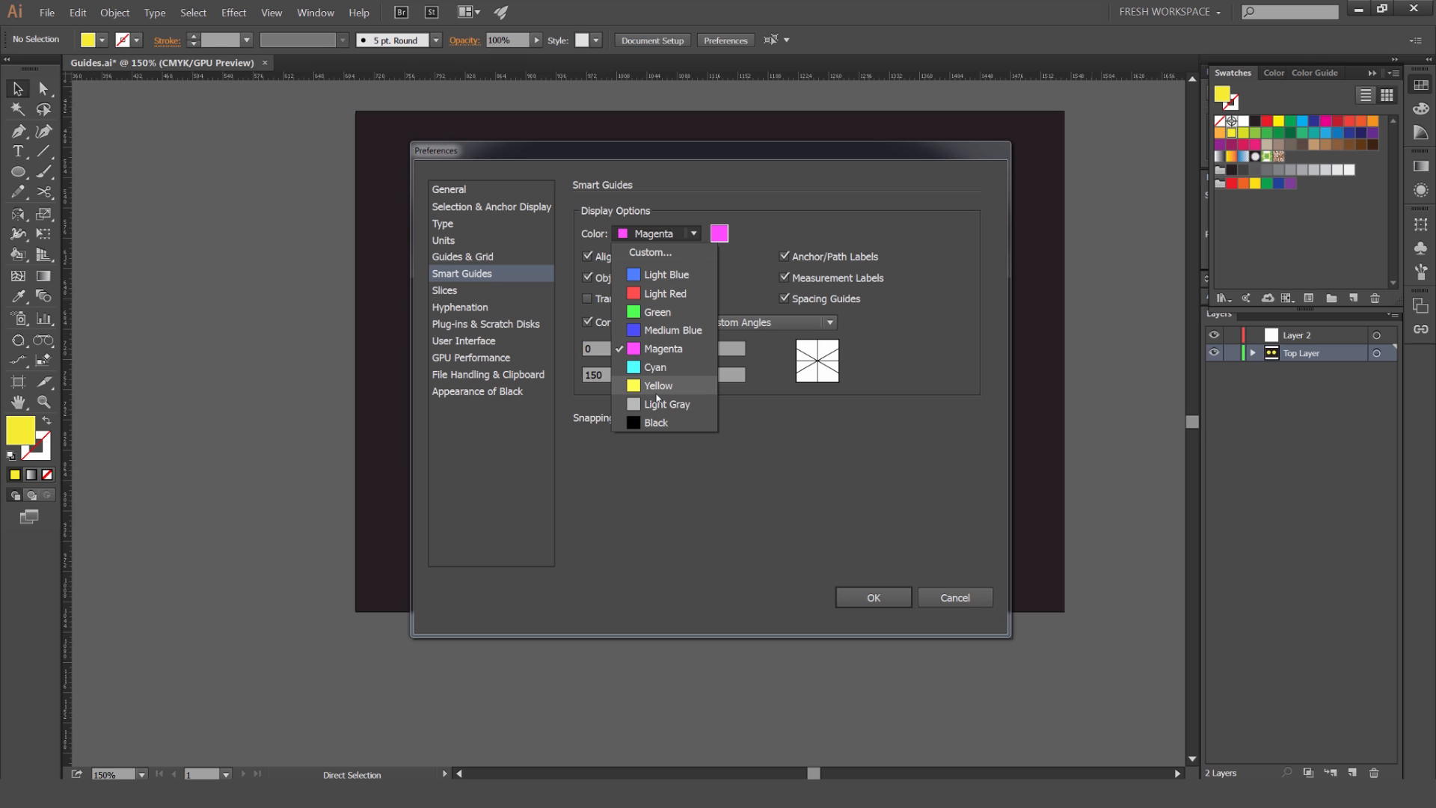
Set the smart guides colour to Light Red, review construction angles and snapping tolerance, then cancel
left_click(664, 293)
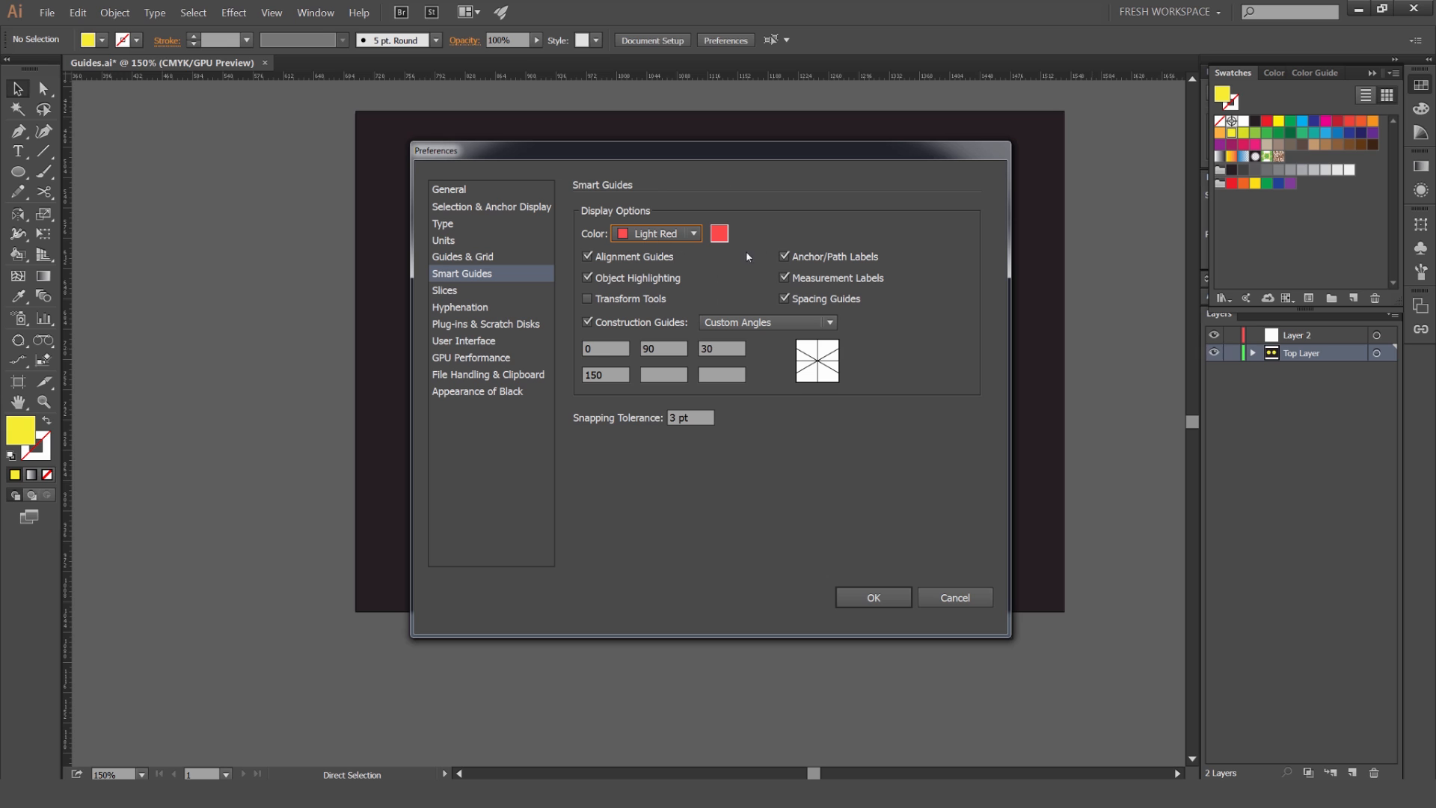
mouse_move(727, 249)
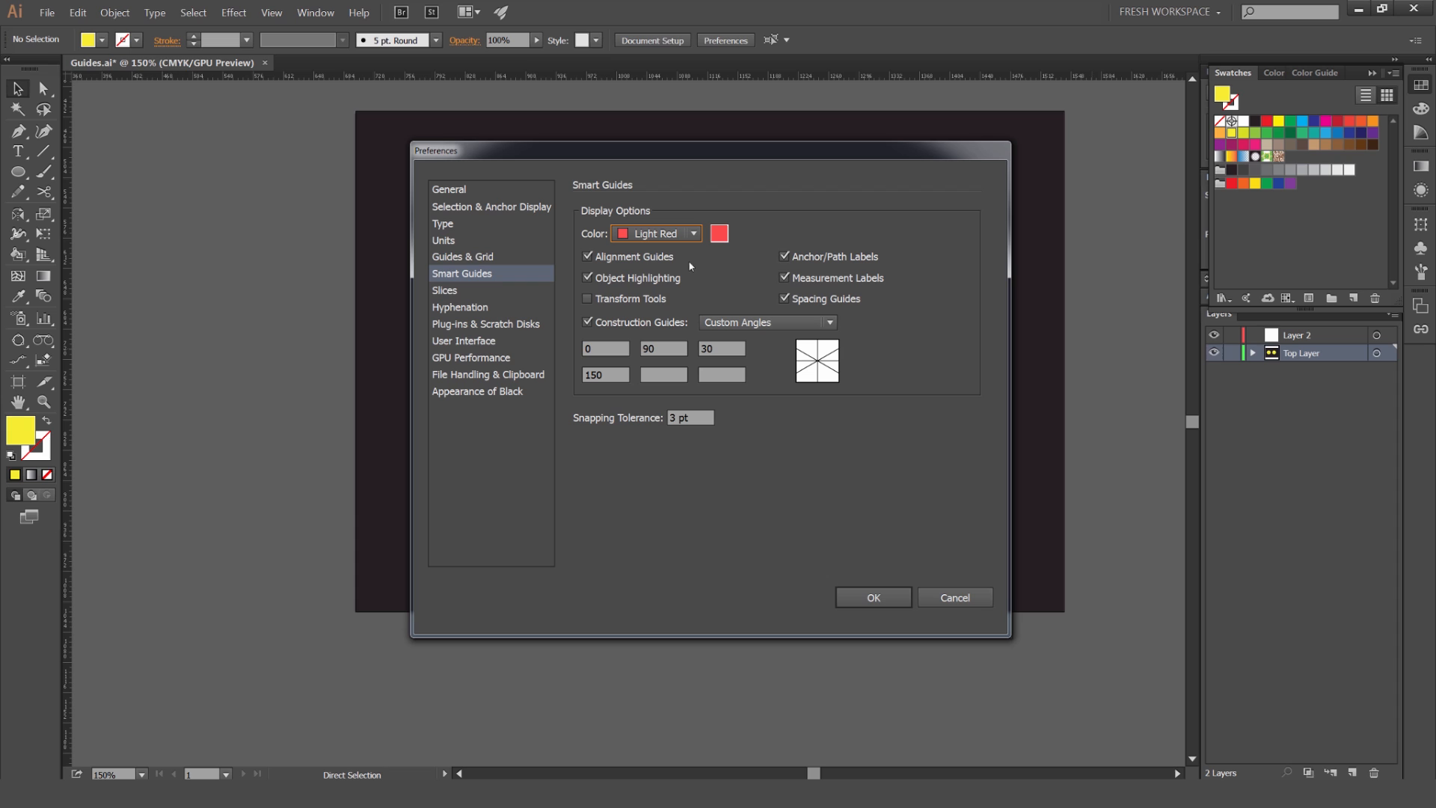
mouse_move(682, 285)
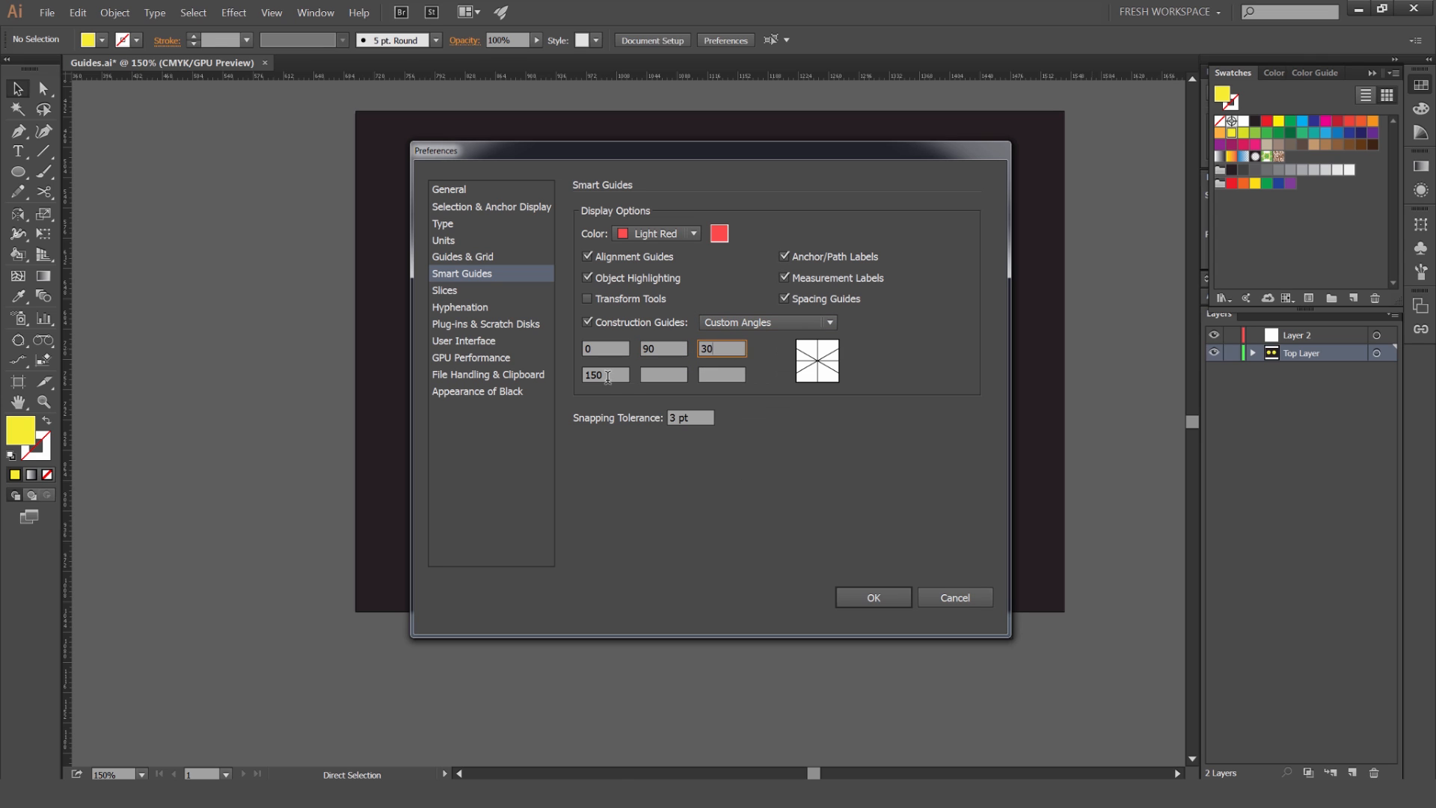
left_click(768, 321)
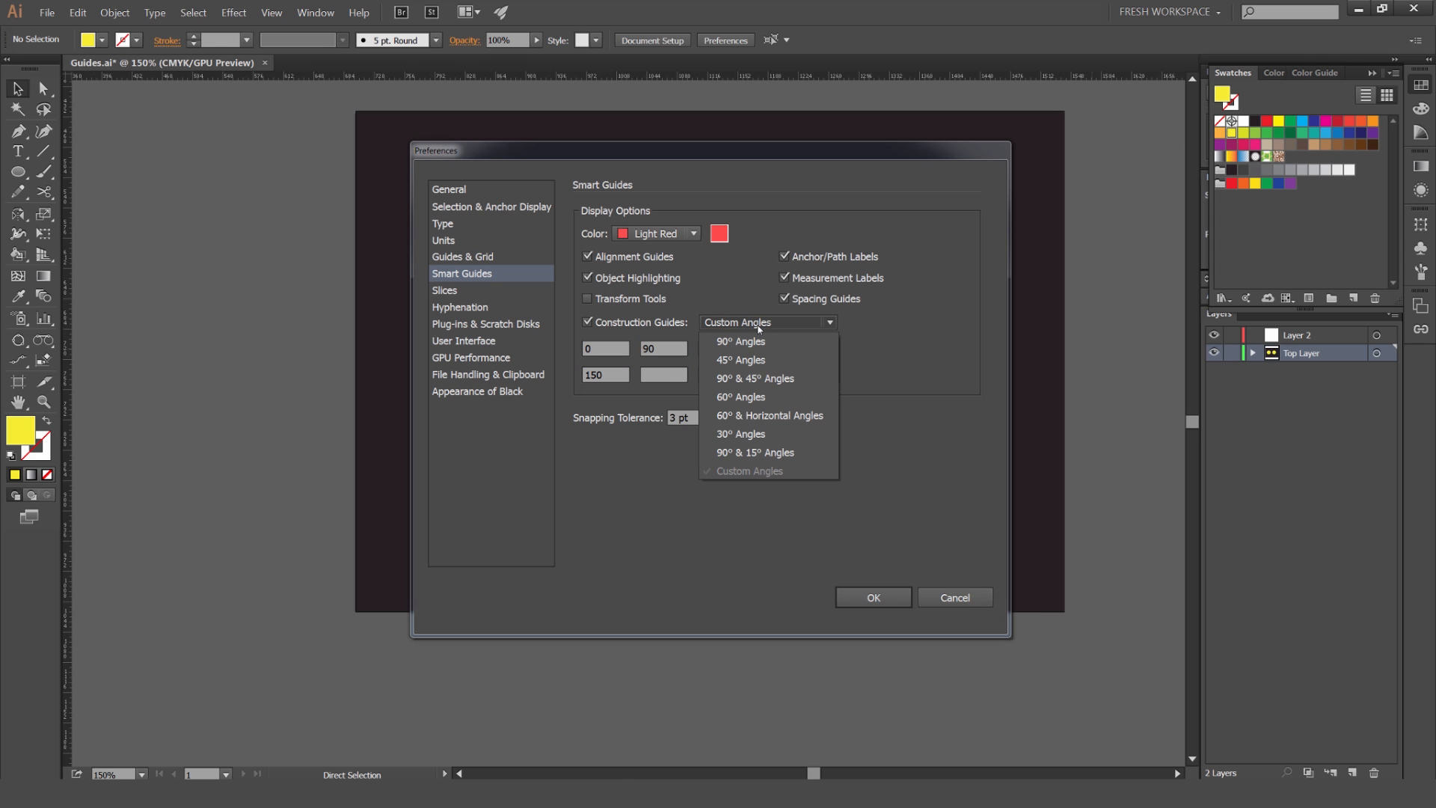
mouse_move(784, 383)
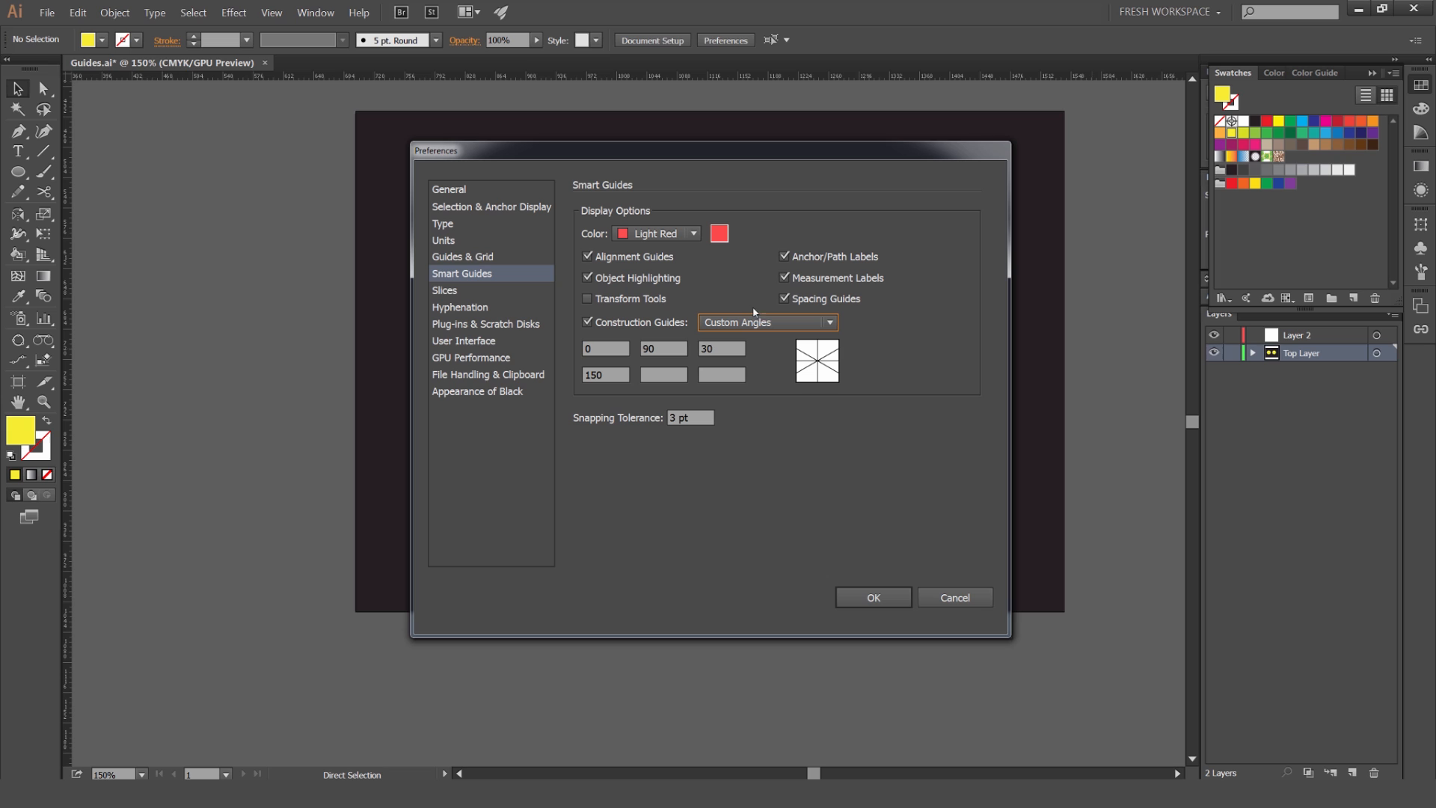
left_click(690, 417)
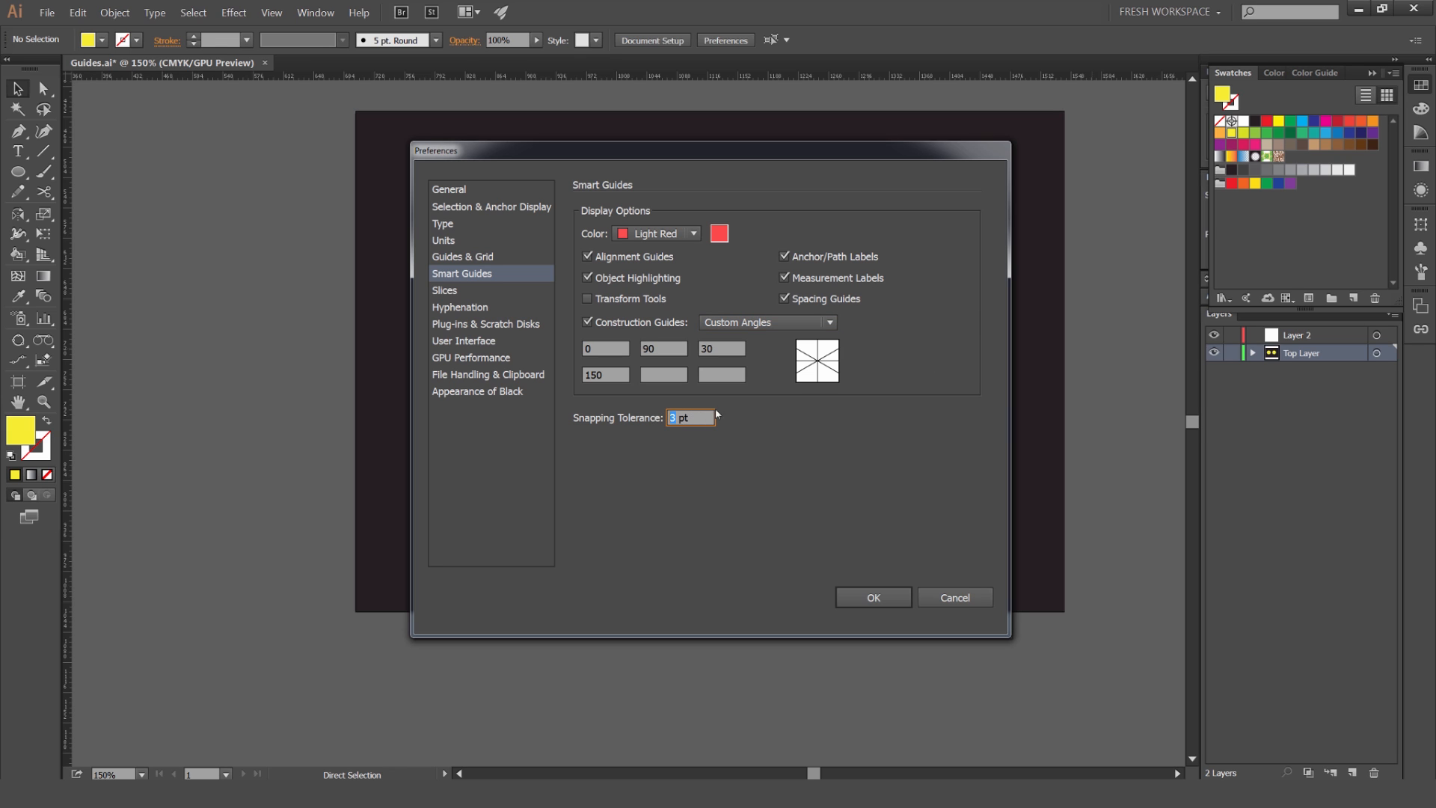
mouse_move(745, 413)
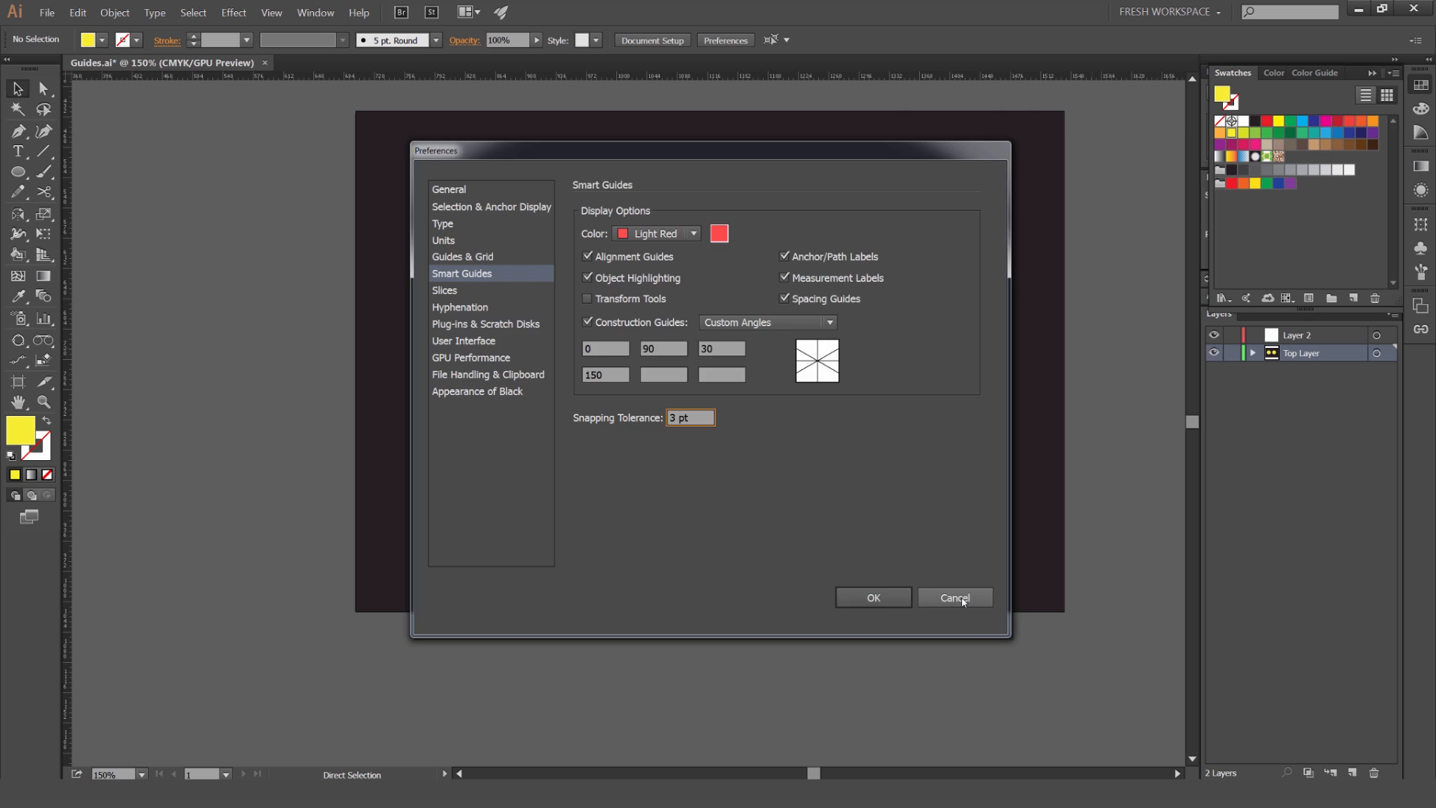
left_click(954, 597)
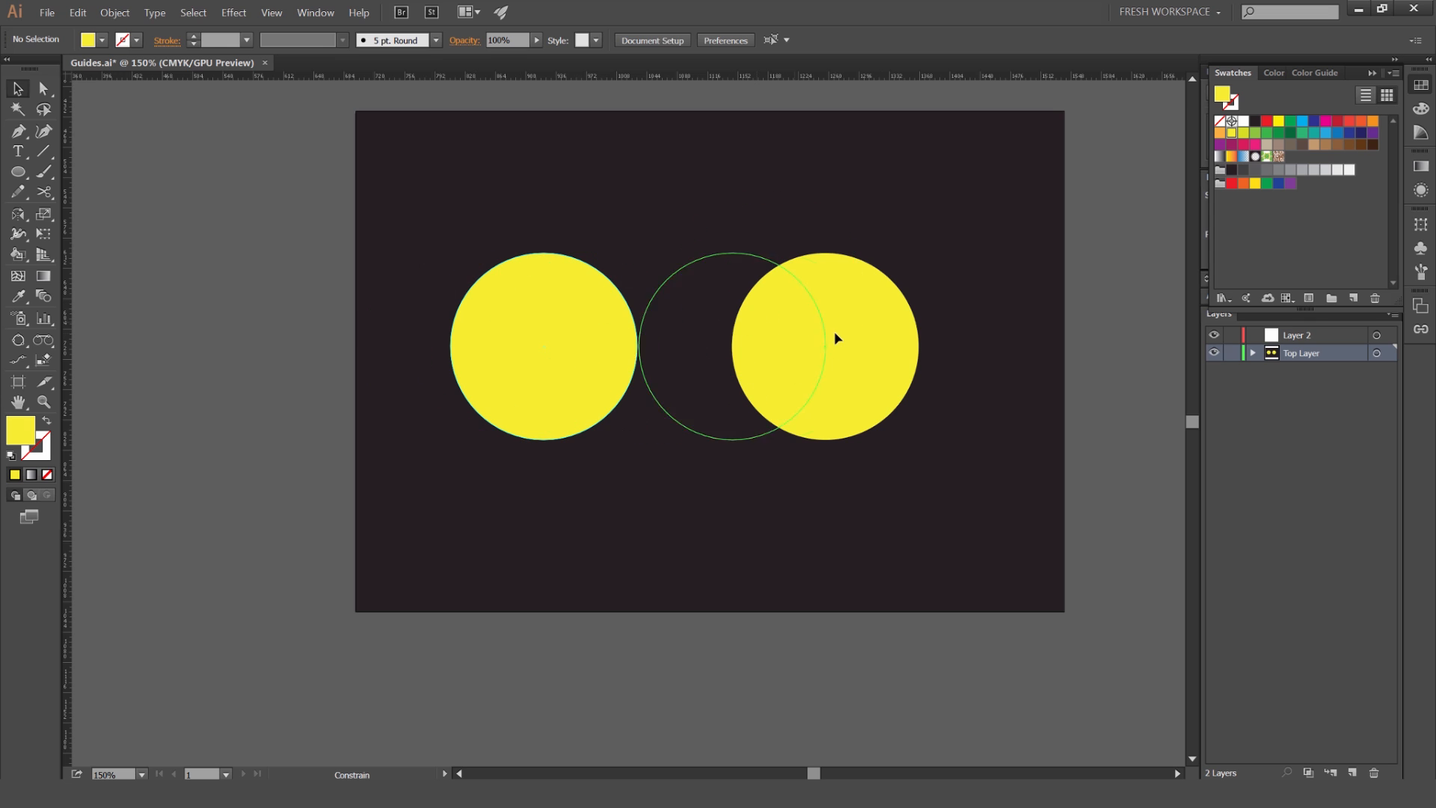
Slide the right yellow circle leftward toward the left one, keeping it level
left_click_drag(834, 340, 802, 332)
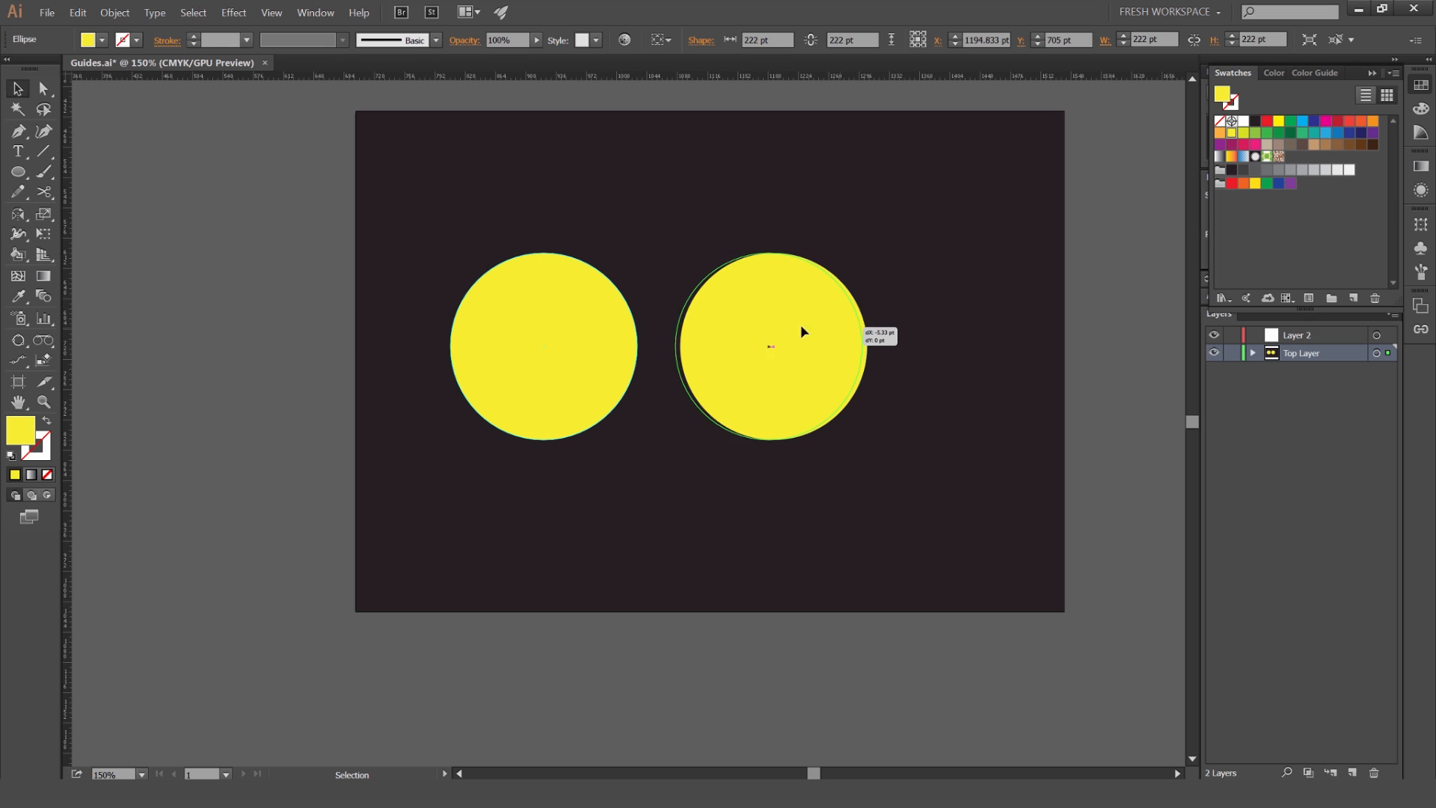